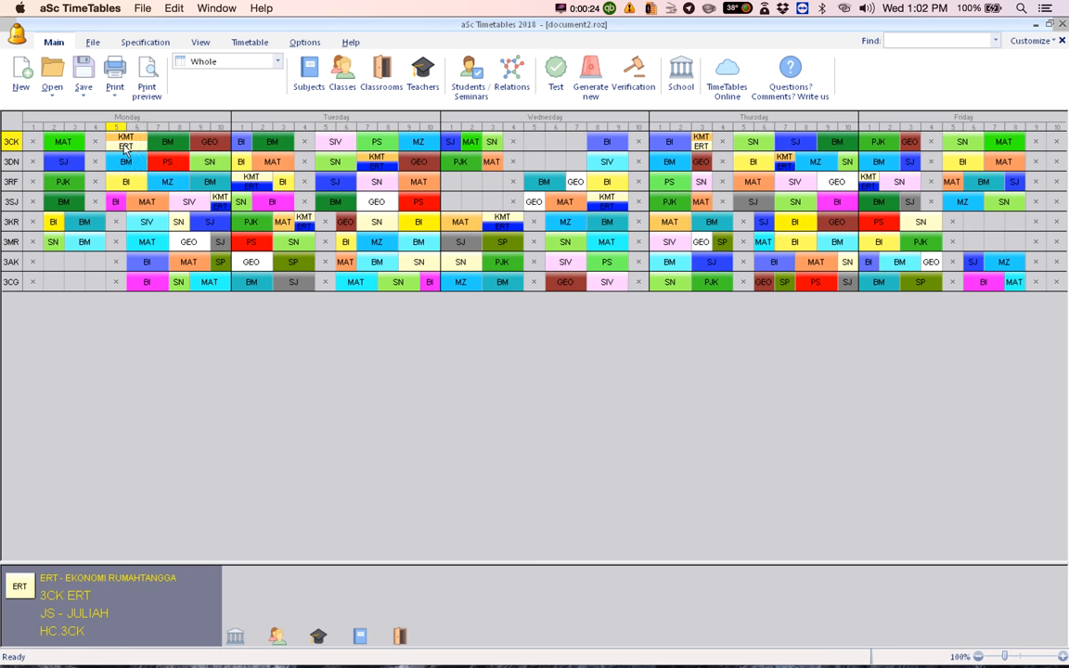
Step: Review the PENDIDIKAN ISLAM and PENDIDIKAN MORAL entries in the Subjects list
{"action": "left_click", "coordinate": [308, 74]}
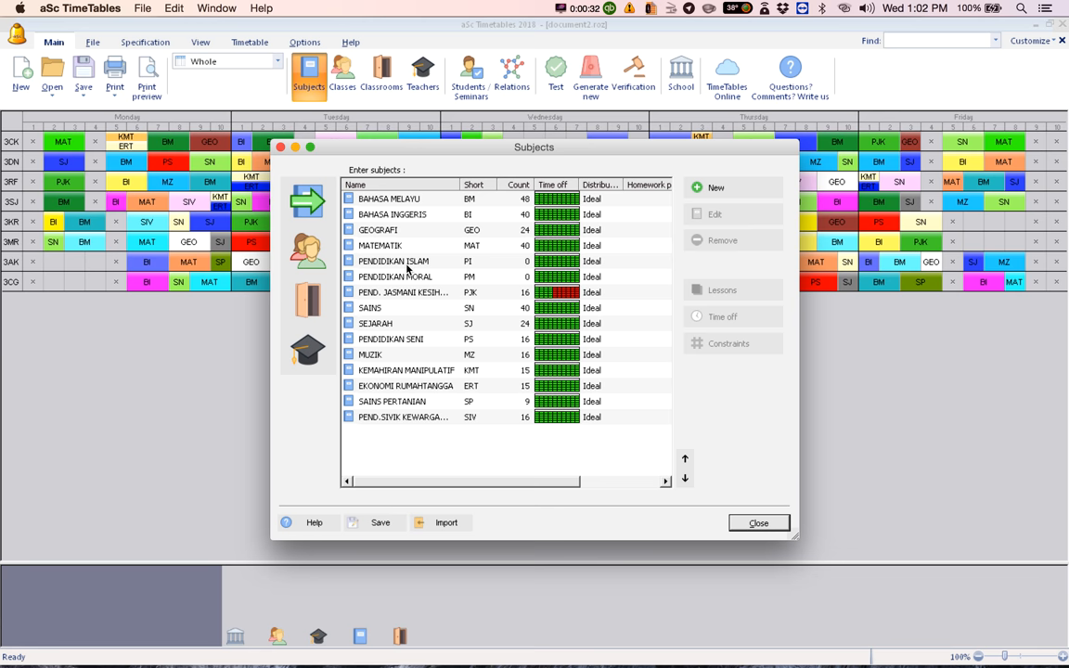
{"action": "left_click", "coordinate": [399, 277]}
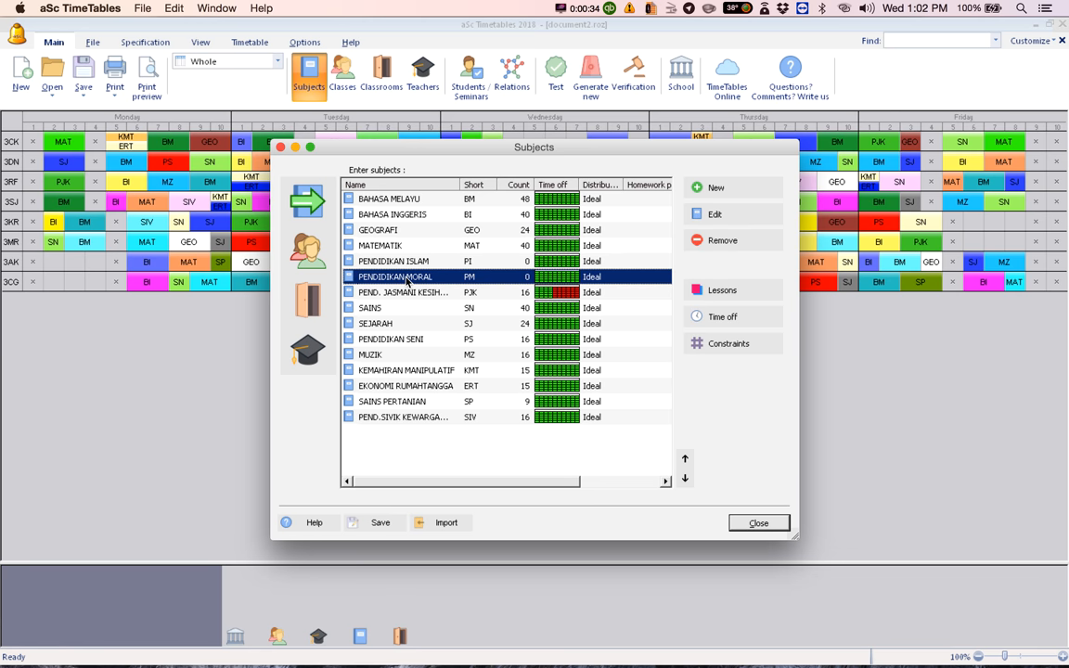
{"action": "mouse_move", "coordinate": [408, 279]}
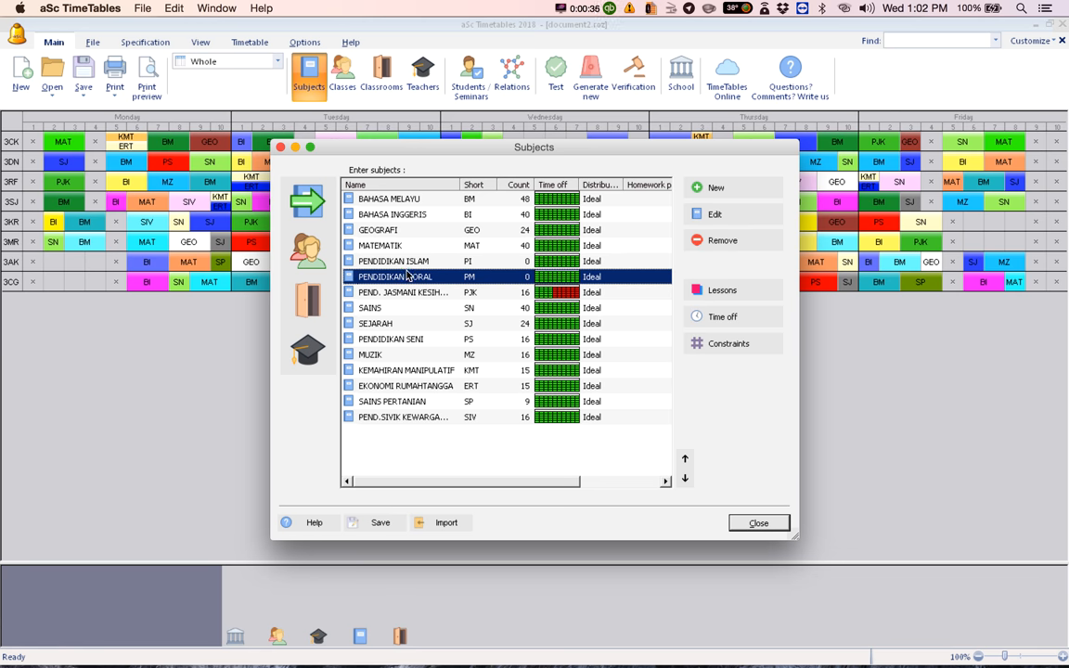
{"action": "left_click", "coordinate": [394, 260]}
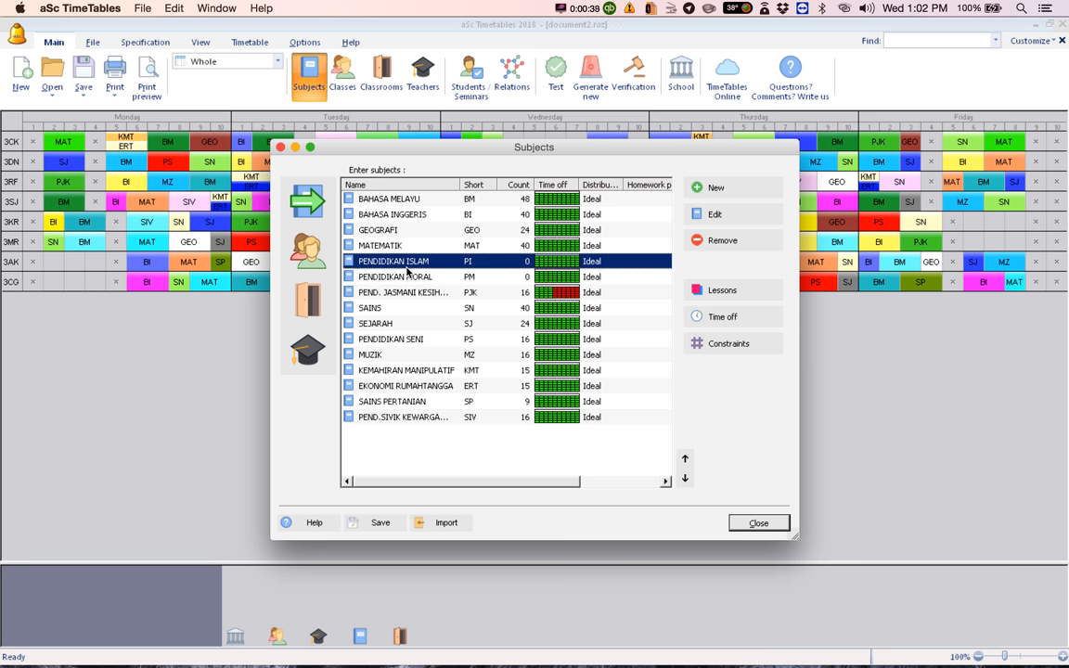
{"action": "left_click", "coordinate": [393, 276]}
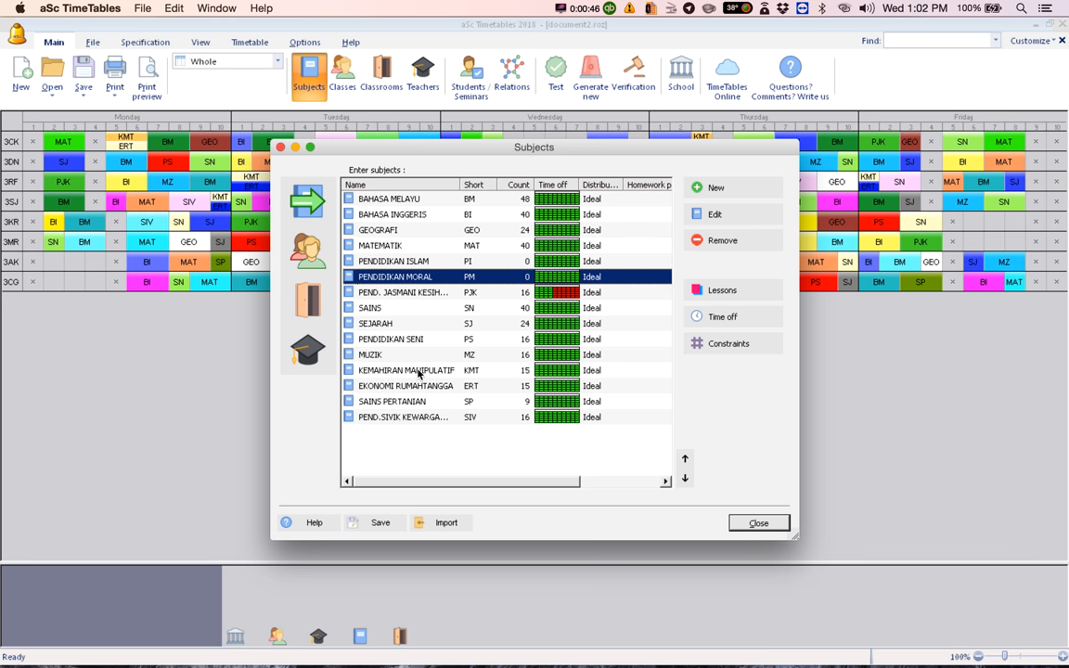
{"action": "mouse_move", "coordinate": [421, 293]}
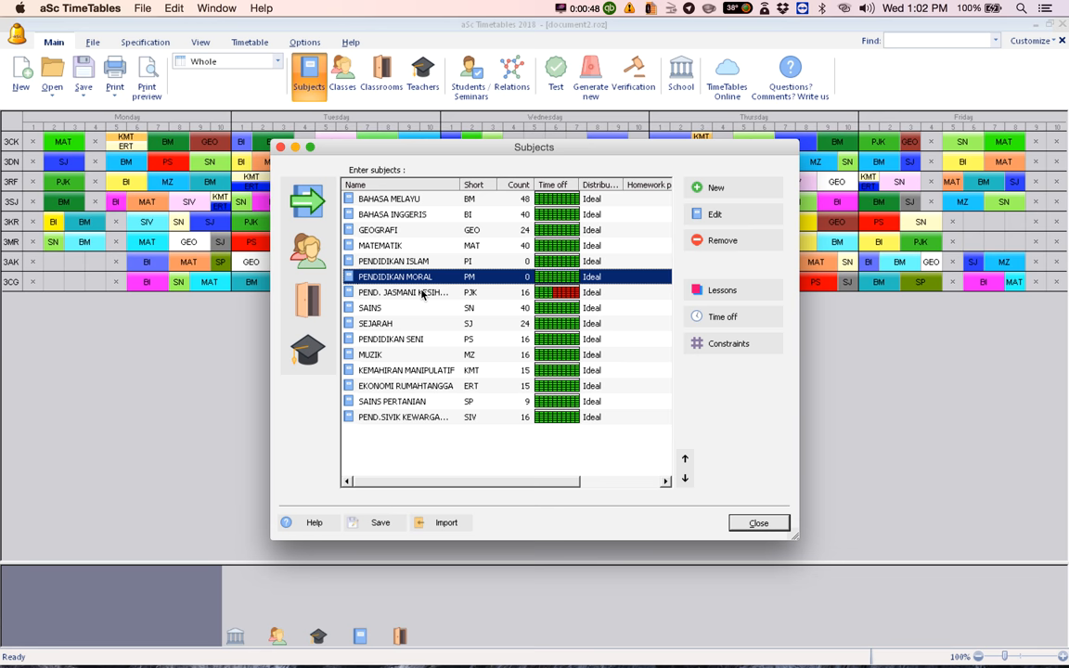
Step: Re-check both religious-studies subjects, then bring up the Classes list
{"action": "left_click", "coordinate": [393, 260]}
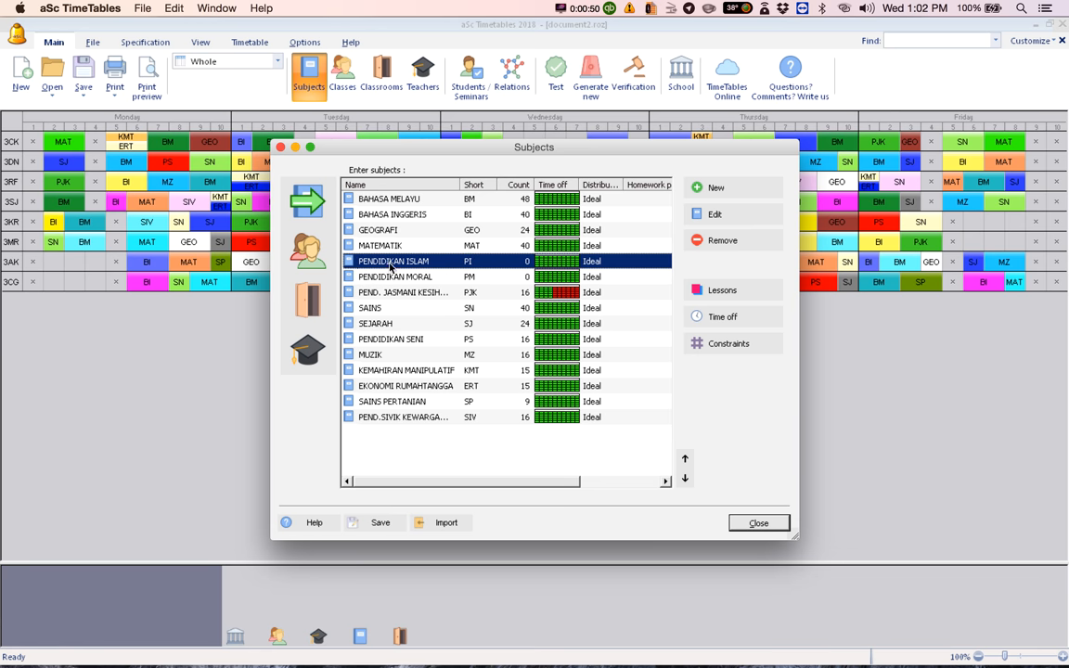
{"action": "mouse_move", "coordinate": [401, 267]}
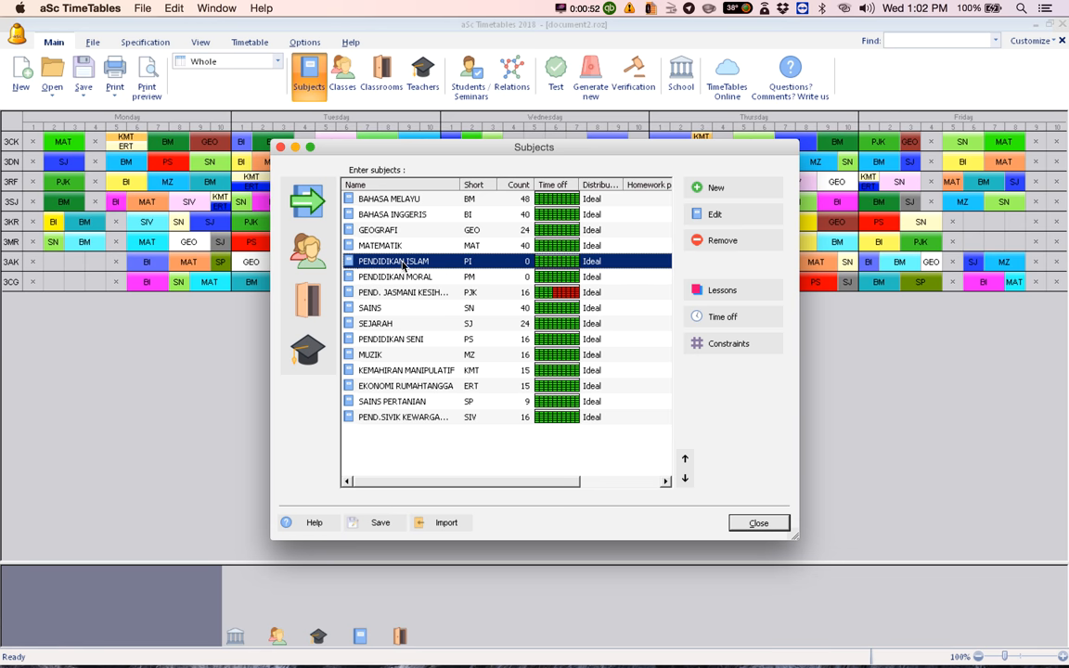
{"action": "mouse_move", "coordinate": [442, 274]}
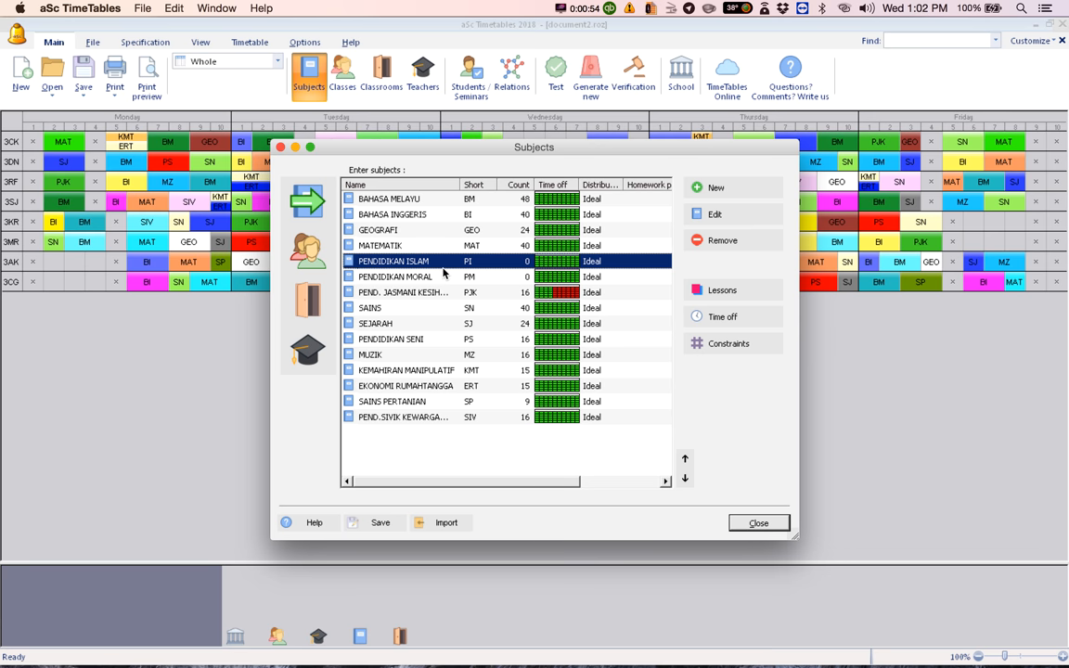
{"action": "left_click", "coordinate": [393, 276]}
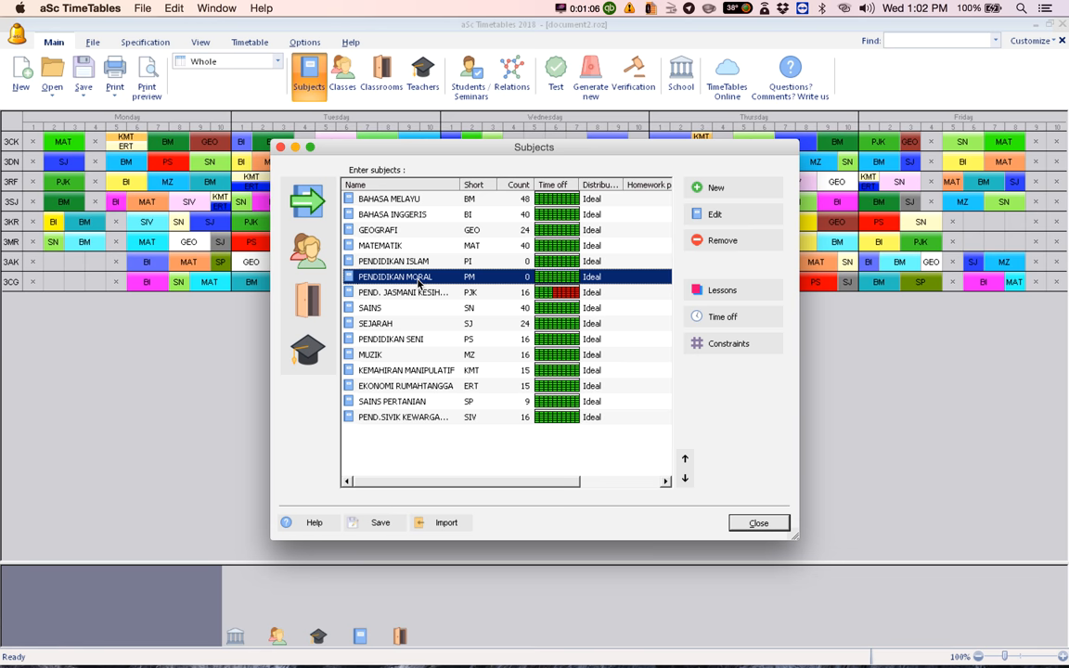
{"action": "left_click", "coordinate": [394, 260]}
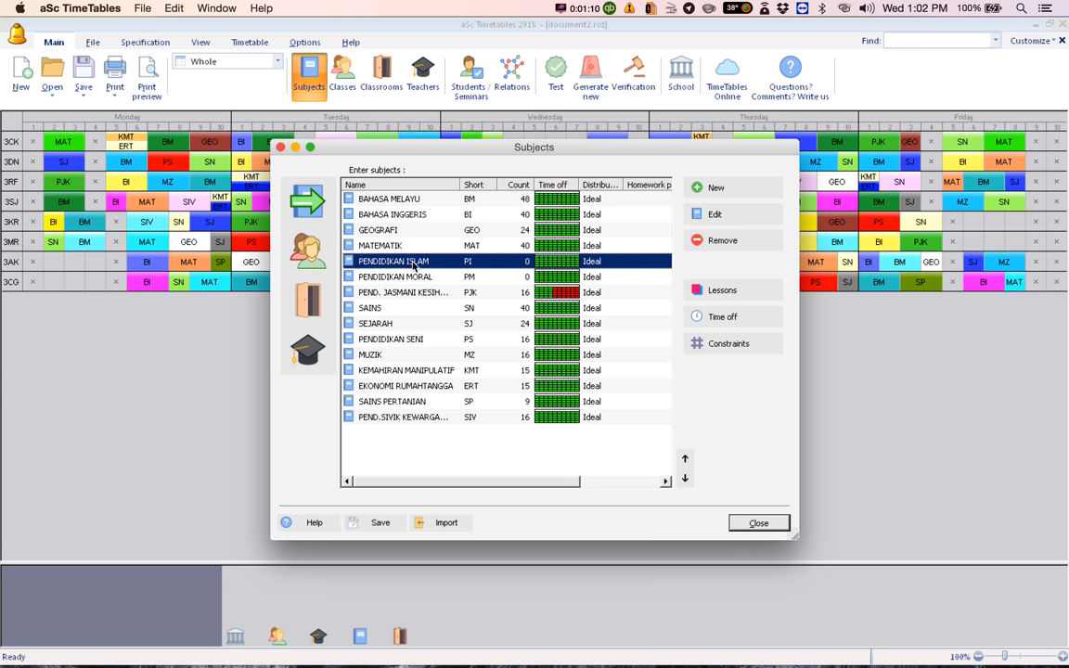
{"action": "left_click", "coordinate": [394, 276]}
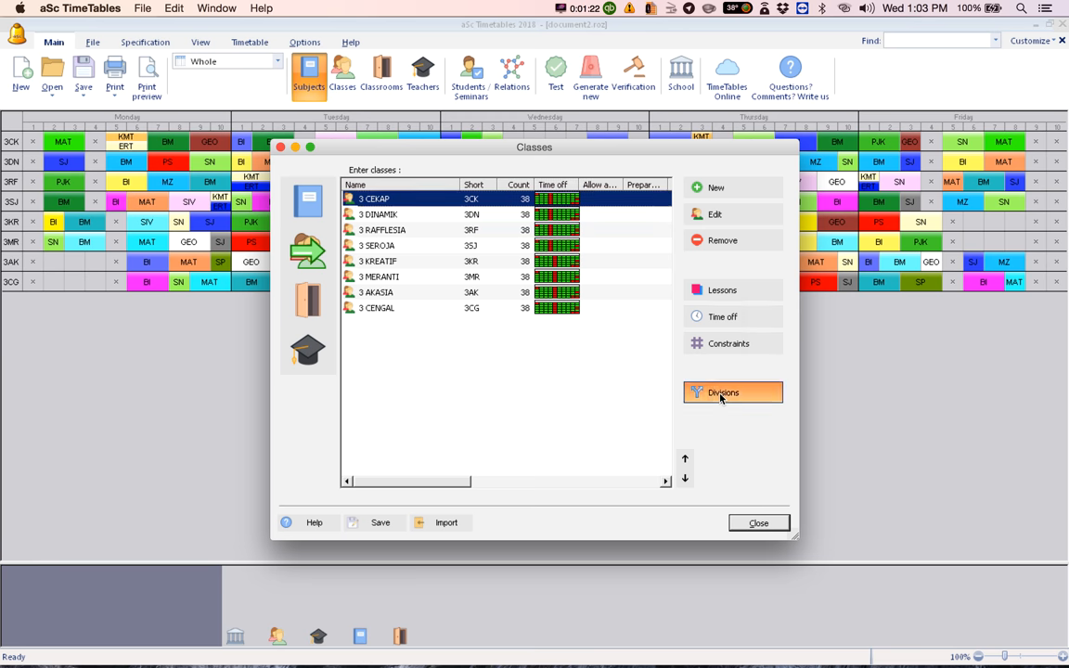
Step: Start a new student division for class 3 CEKAP
{"action": "left_click", "coordinate": [731, 393]}
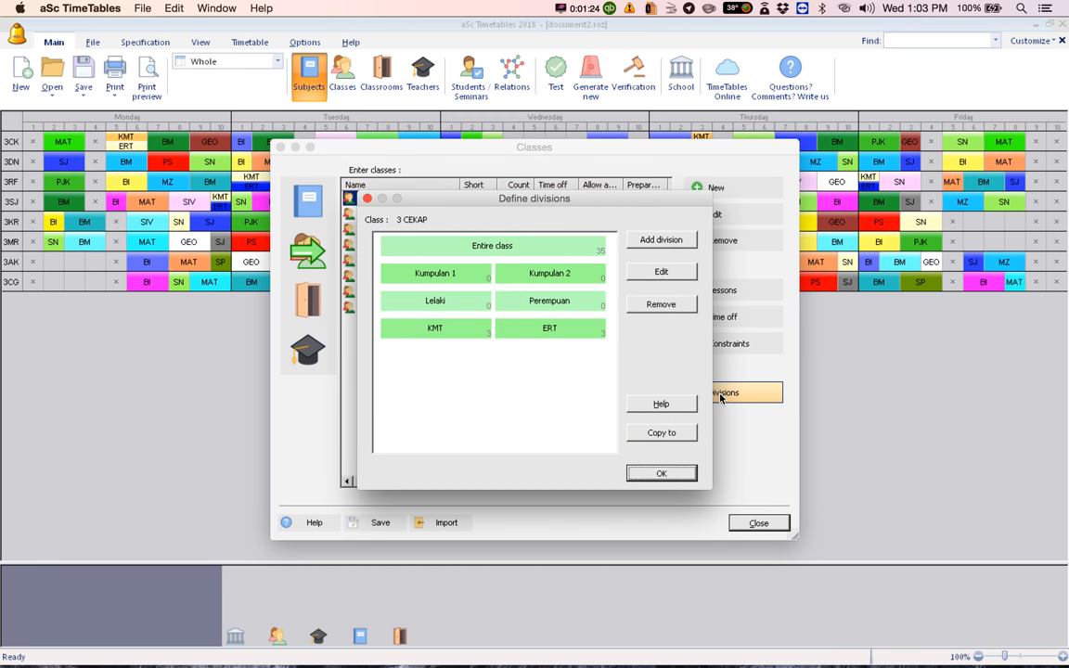
{"action": "mouse_move", "coordinate": [631, 336]}
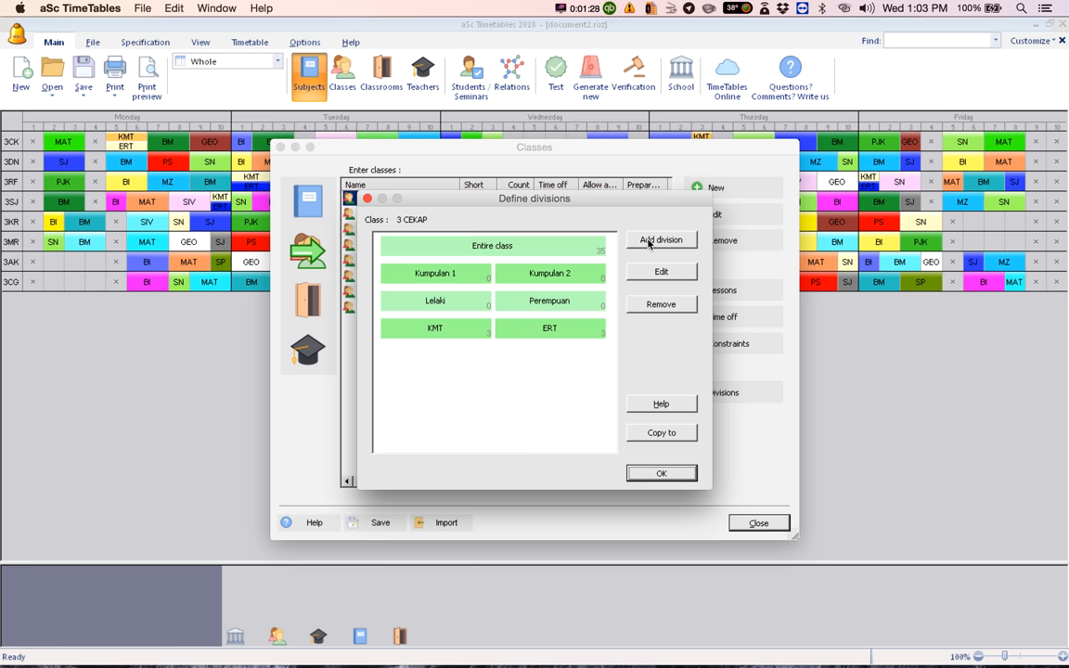
{"action": "left_click", "coordinate": [661, 240]}
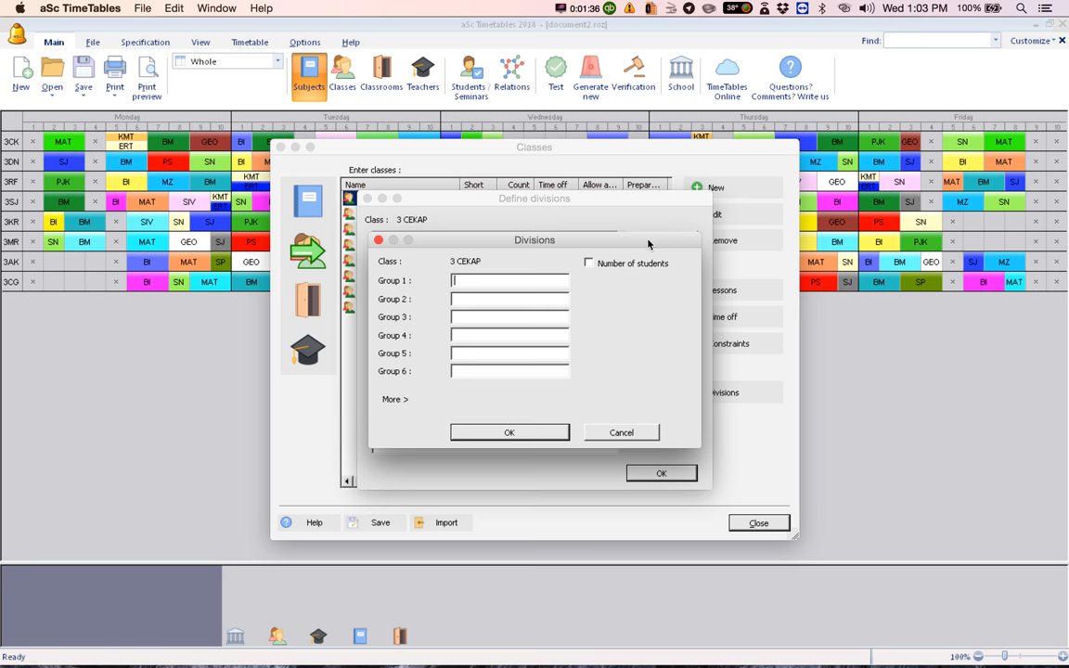
Step: Enter PI as Group 1 and PM as Group 2 and confirm the division
{"action": "type", "text": "PI"}
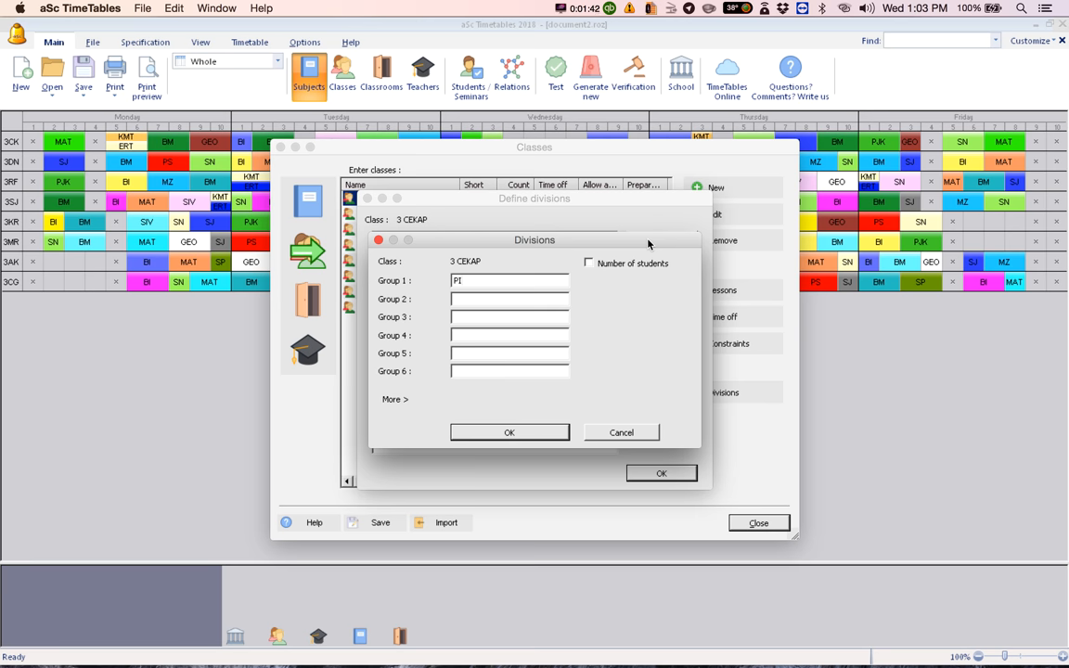
{"action": "type", "text": "PI"}
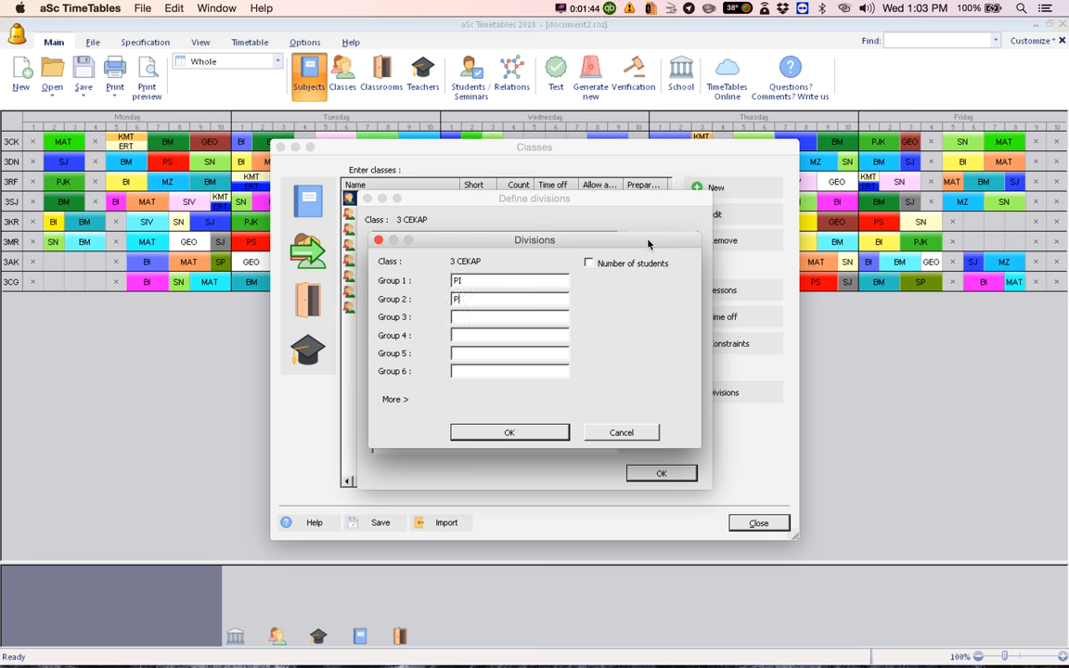
{"action": "type", "text": "M"}
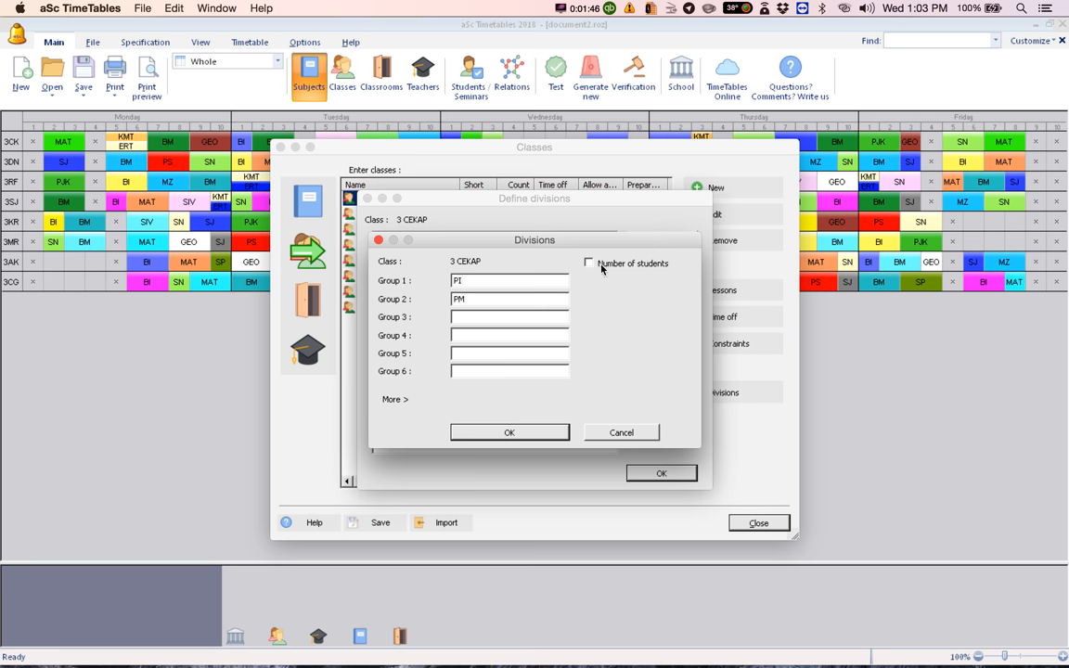
{"action": "mouse_move", "coordinate": [475, 295]}
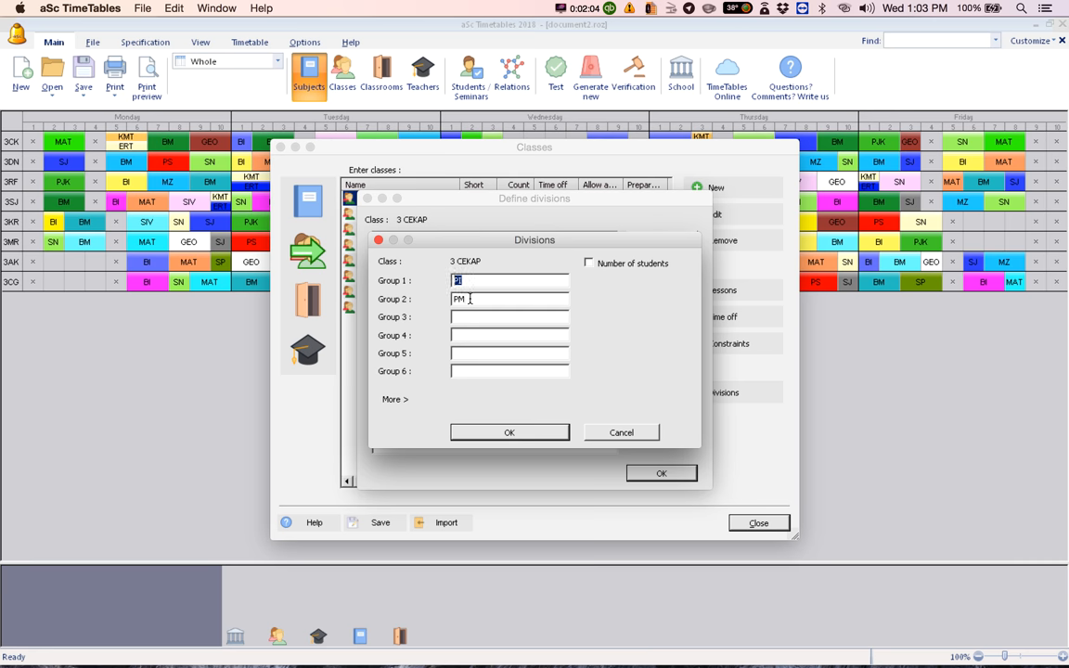
{"action": "type", "text": "PI"}
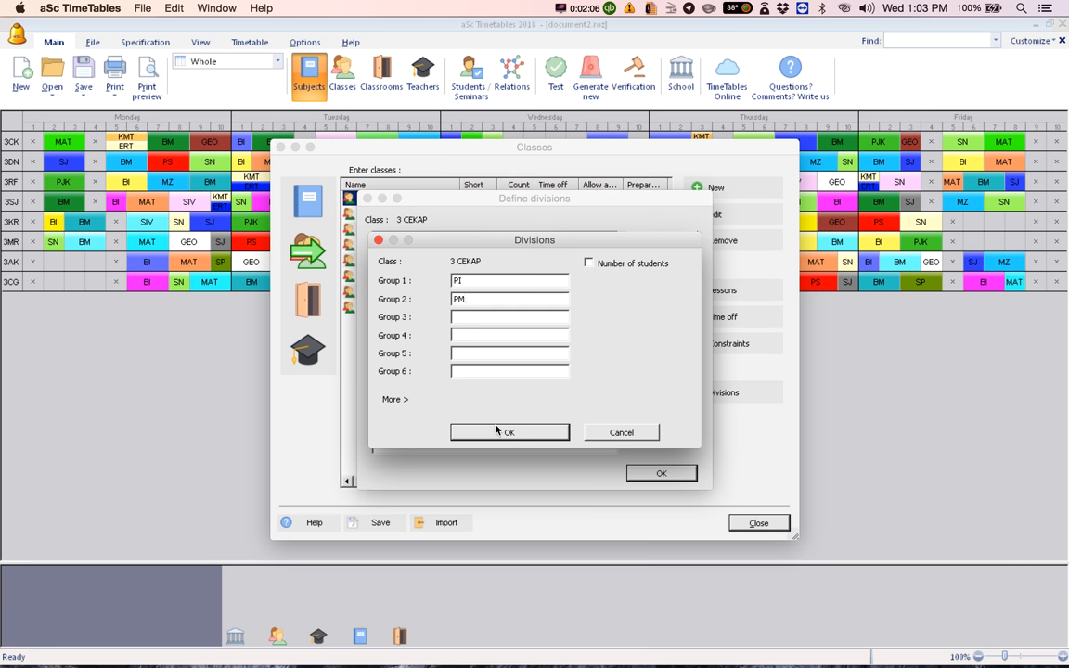
{"action": "left_click", "coordinate": [508, 431]}
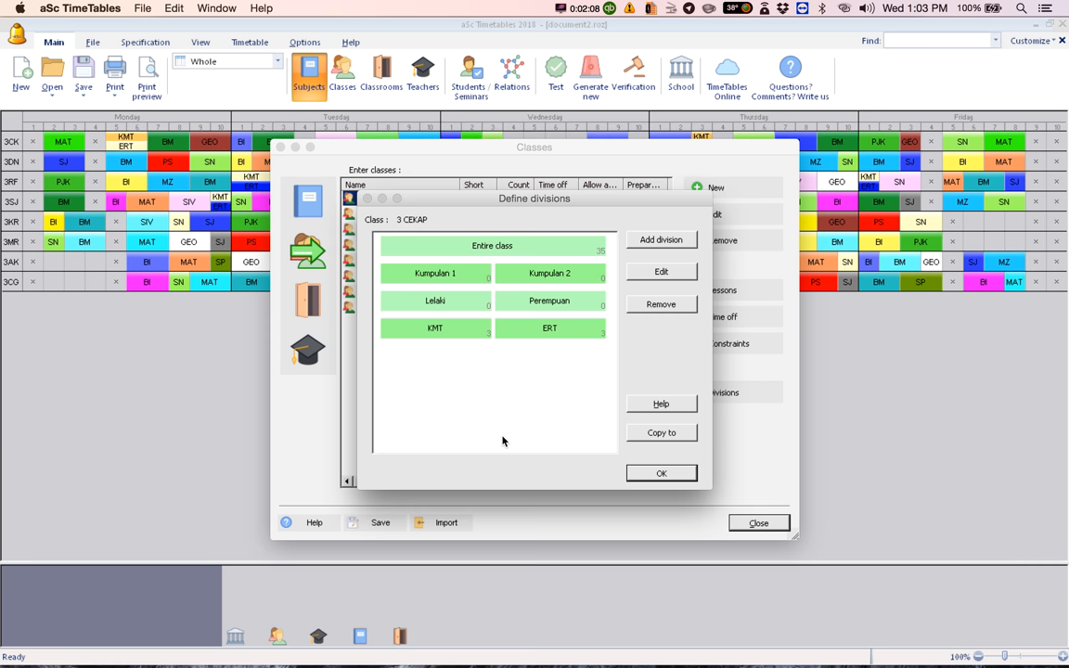
Step: Select the newly created PI / PM division in 3 CEKAP's division list
{"action": "left_click", "coordinate": [660, 239]}
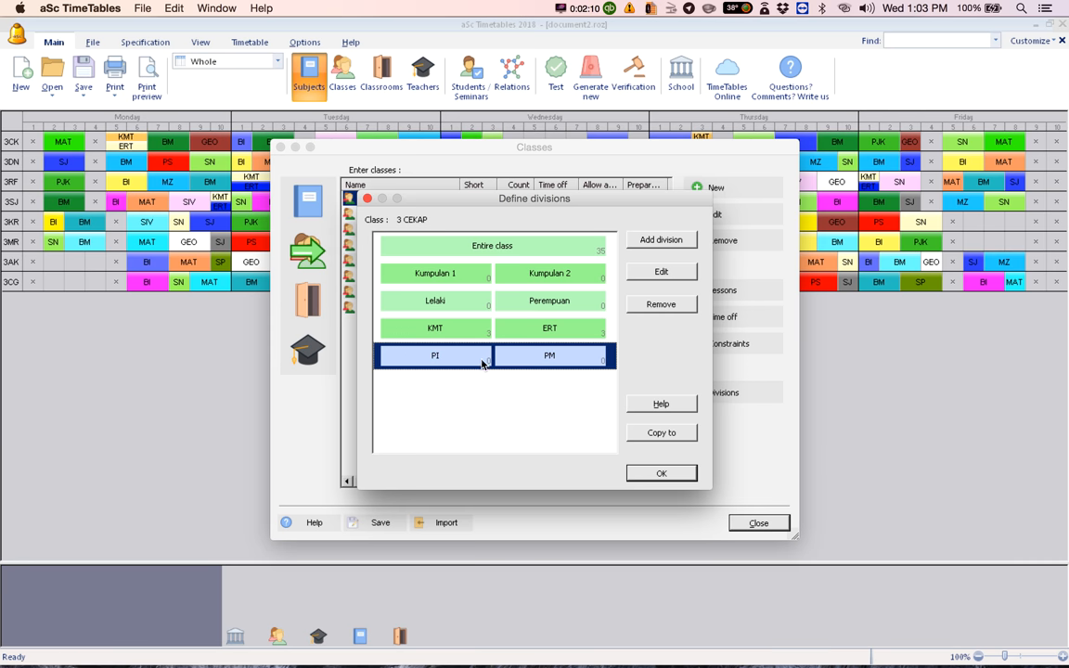
{"action": "mouse_move", "coordinate": [409, 369]}
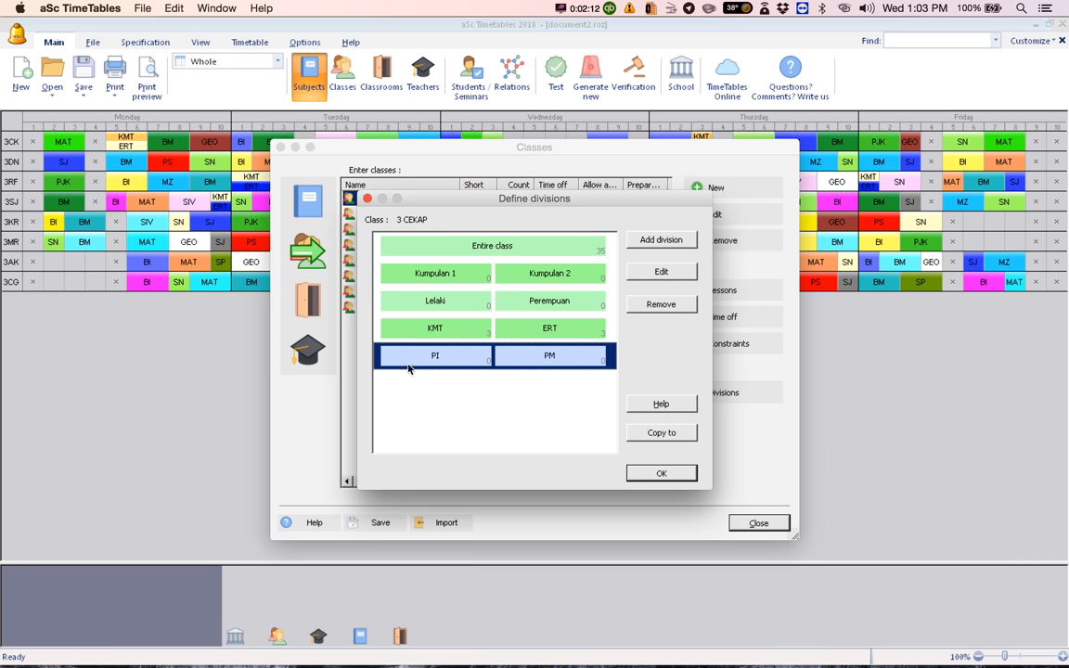
{"action": "mouse_move", "coordinate": [612, 372]}
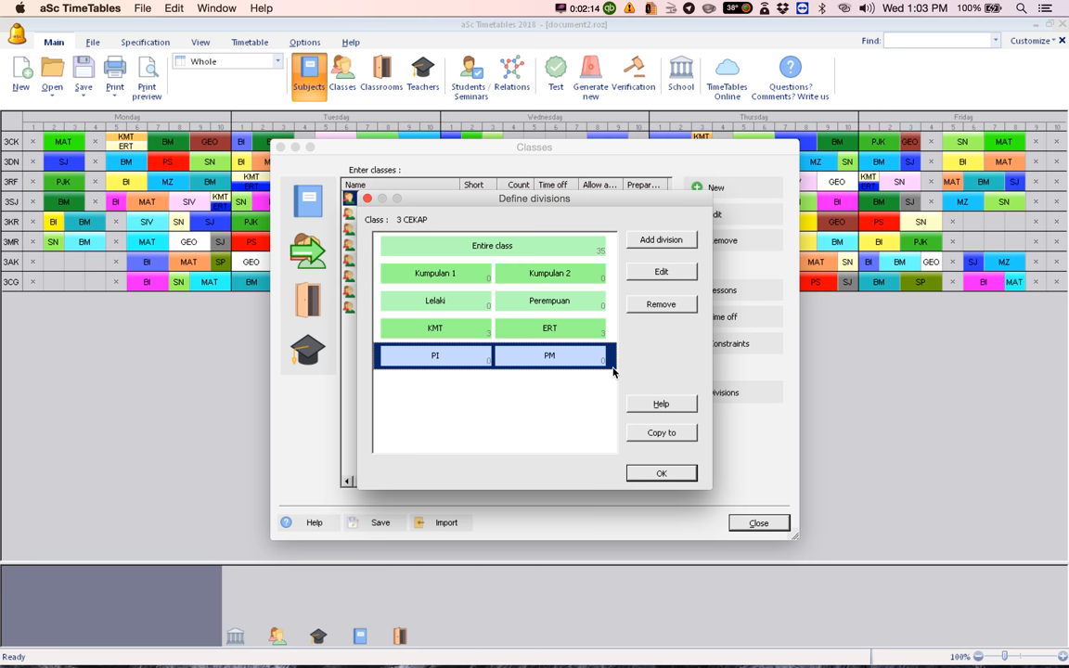
{"action": "mouse_move", "coordinate": [401, 356]}
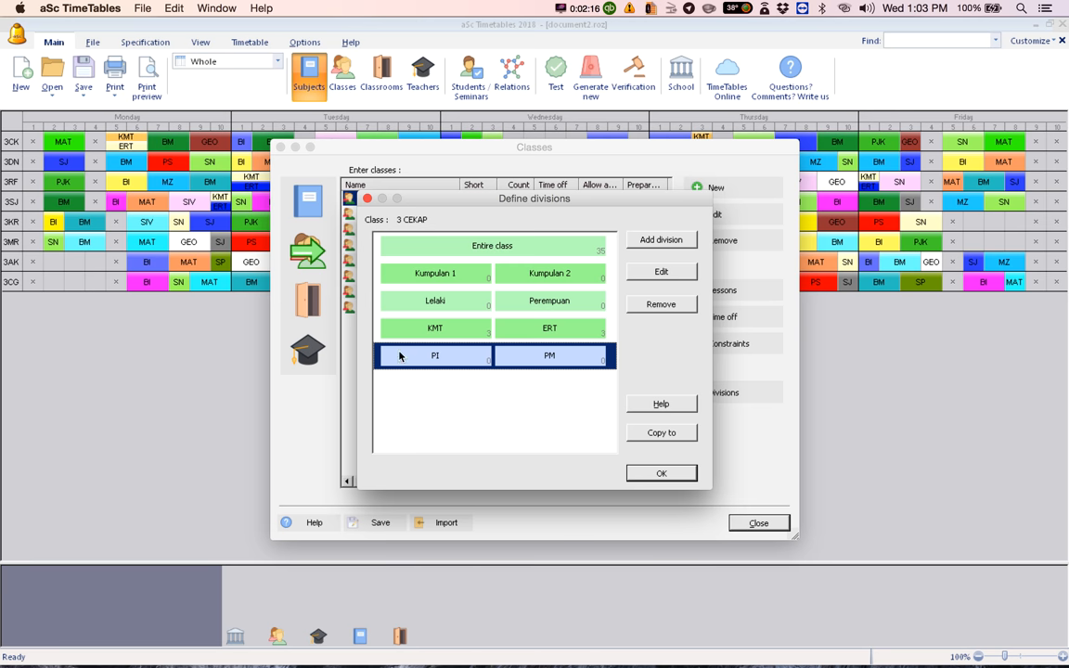
{"action": "mouse_move", "coordinate": [401, 234]}
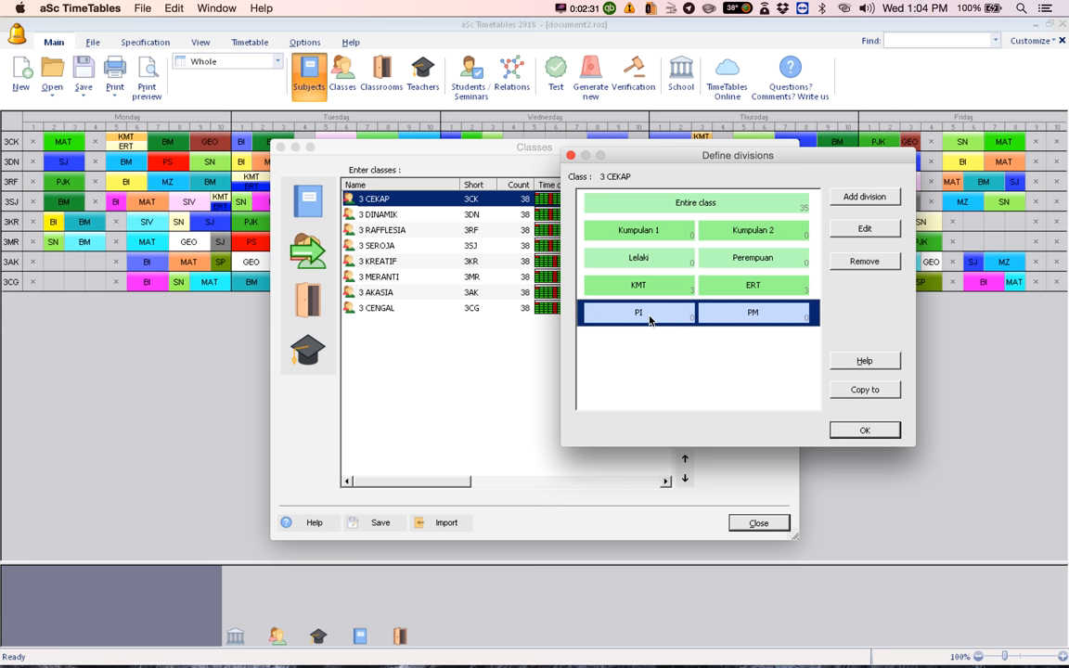
{"action": "mouse_move", "coordinate": [857, 393]}
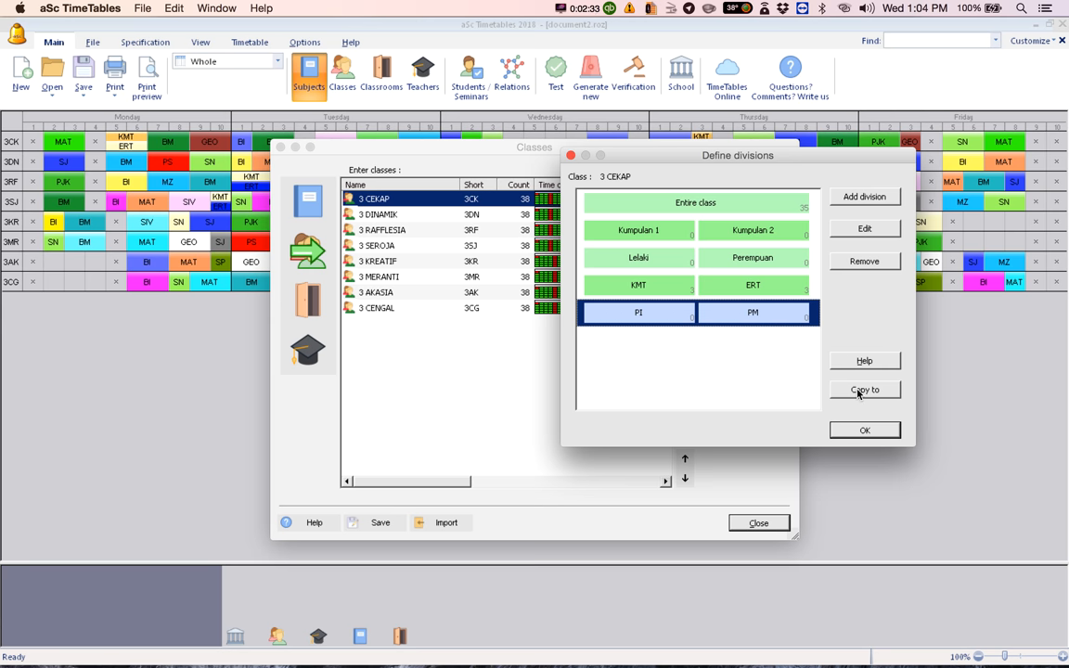
{"action": "mouse_move", "coordinate": [883, 395]}
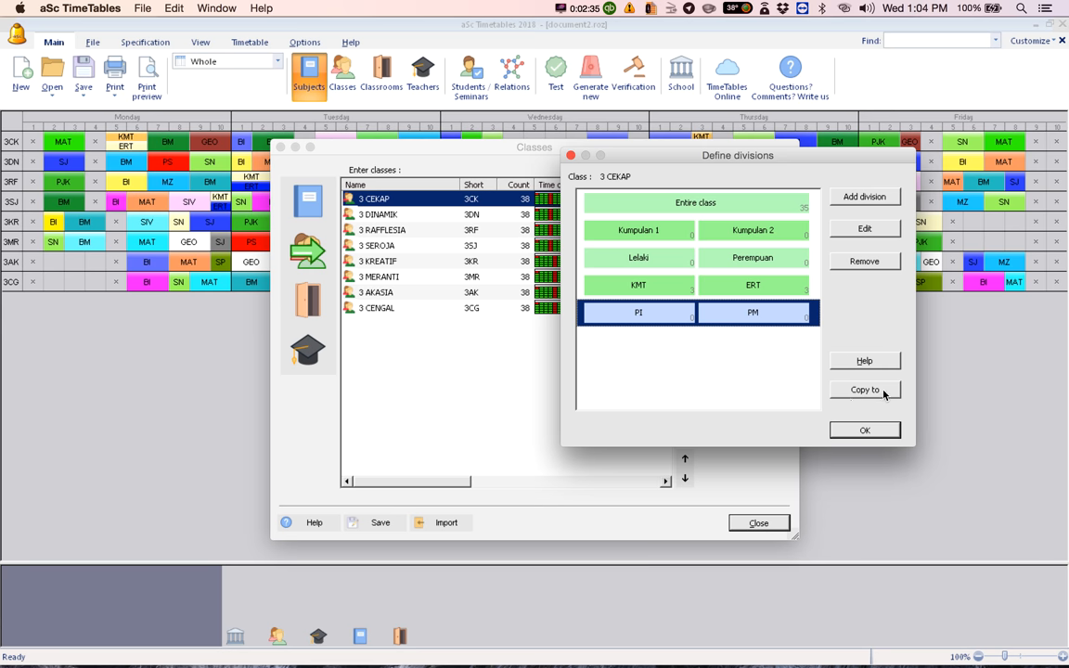
{"action": "mouse_move", "coordinate": [870, 390]}
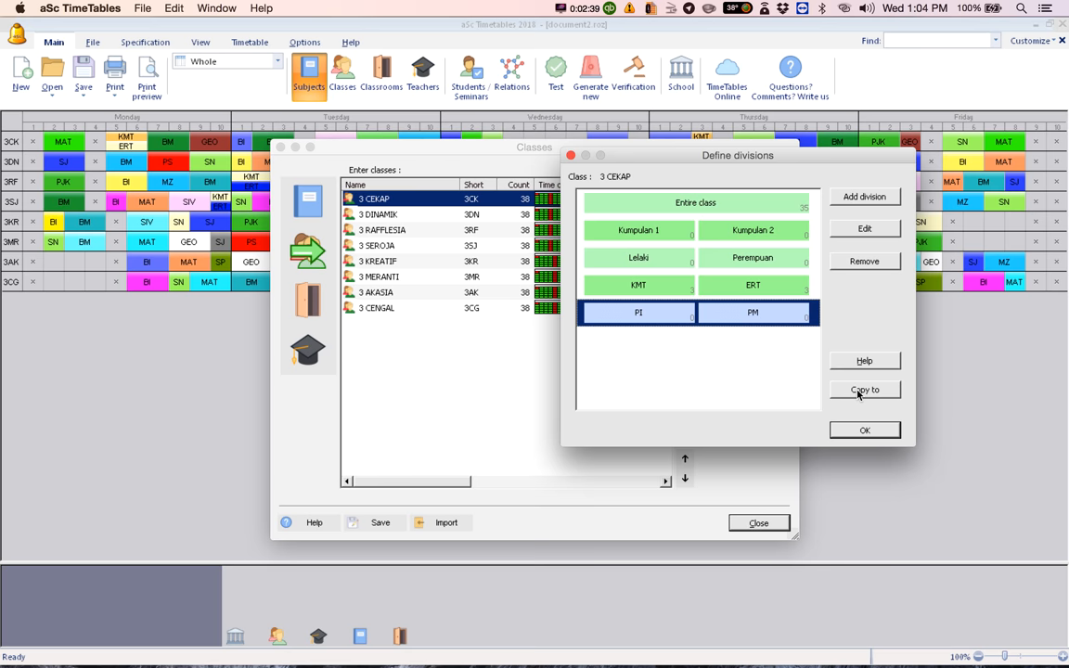
Step: Copy 3 CEKAP's divisions to class 3 DINAMIK
{"action": "left_click", "coordinate": [864, 389]}
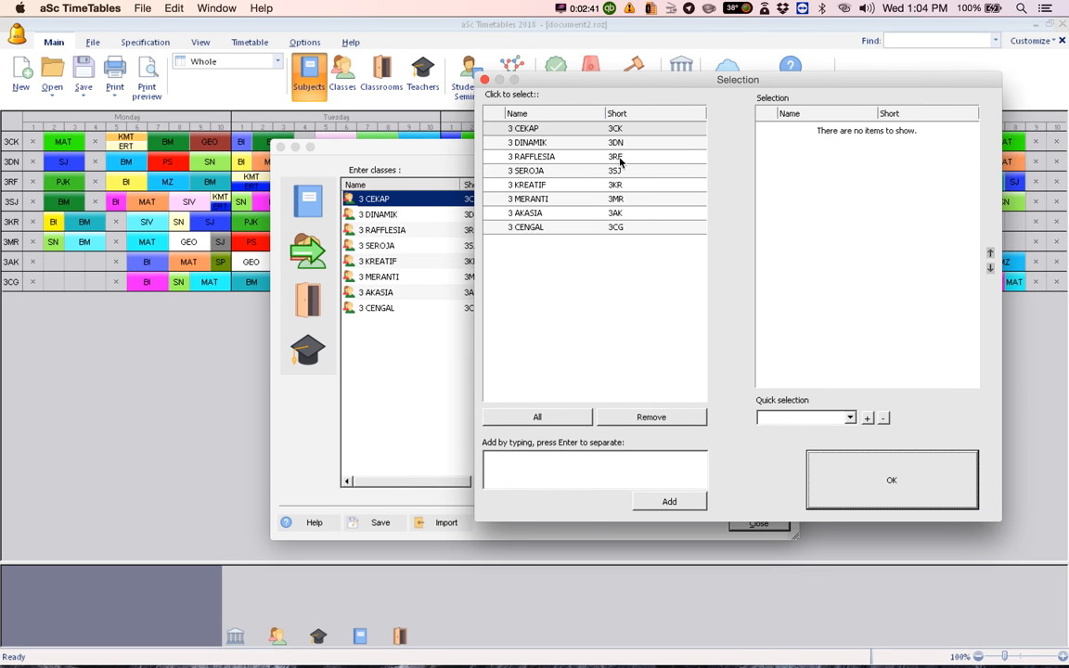
{"action": "left_click", "coordinate": [557, 141]}
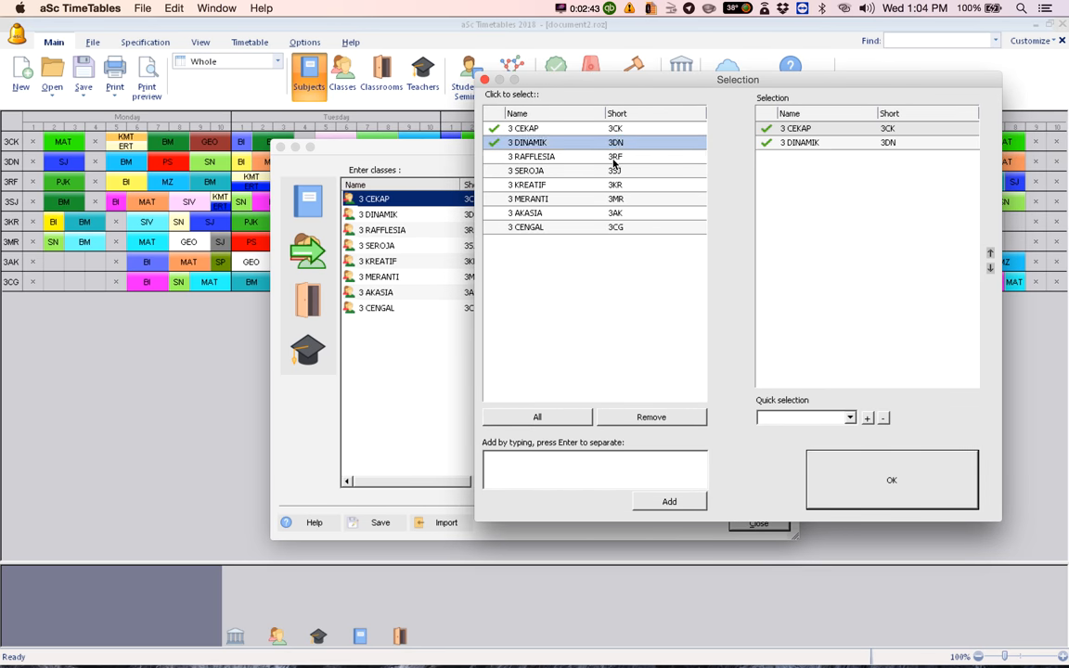
{"action": "left_click", "coordinate": [536, 416]}
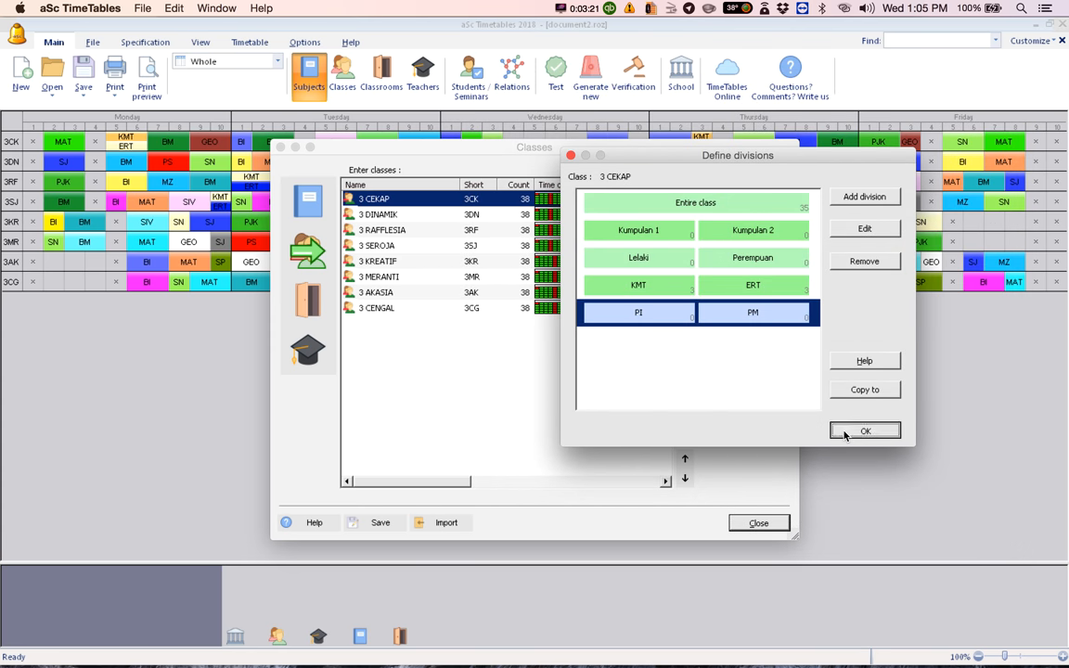
Step: Accept the class divisions and show the lessons list for 3 CEKAP
{"action": "left_click", "coordinate": [865, 431]}
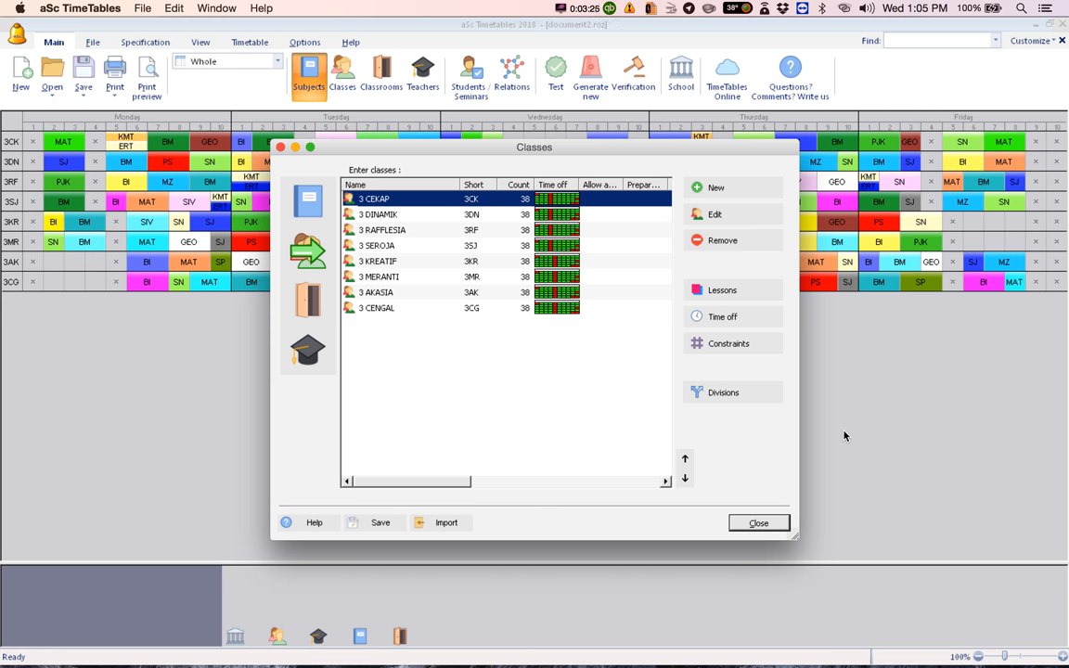
{"action": "mouse_move", "coordinate": [490, 208]}
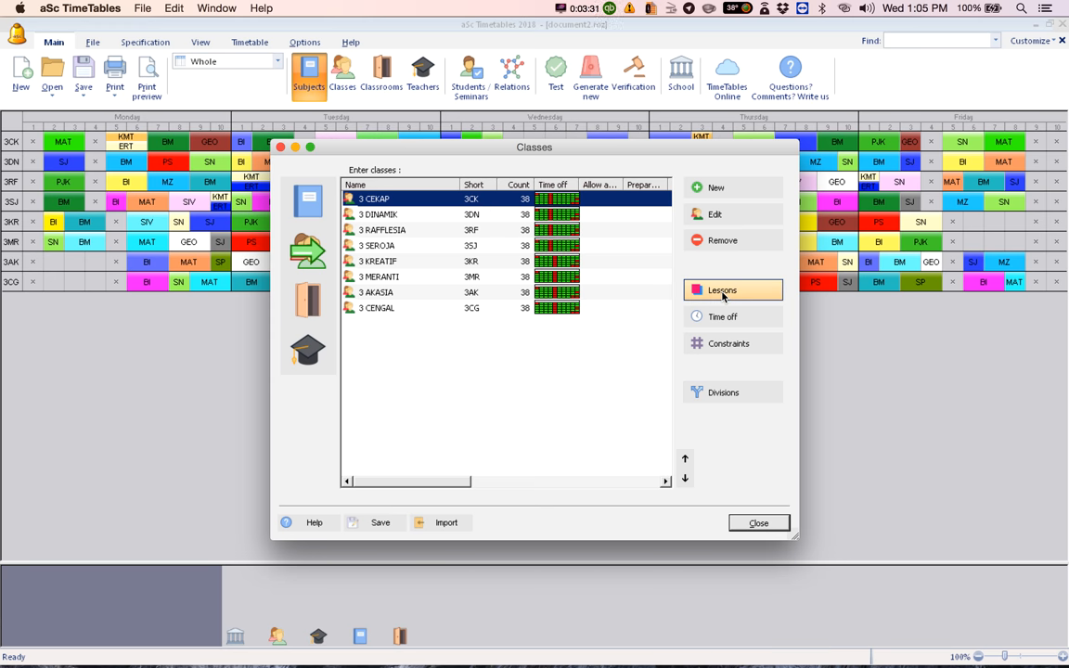
{"action": "left_click", "coordinate": [722, 290]}
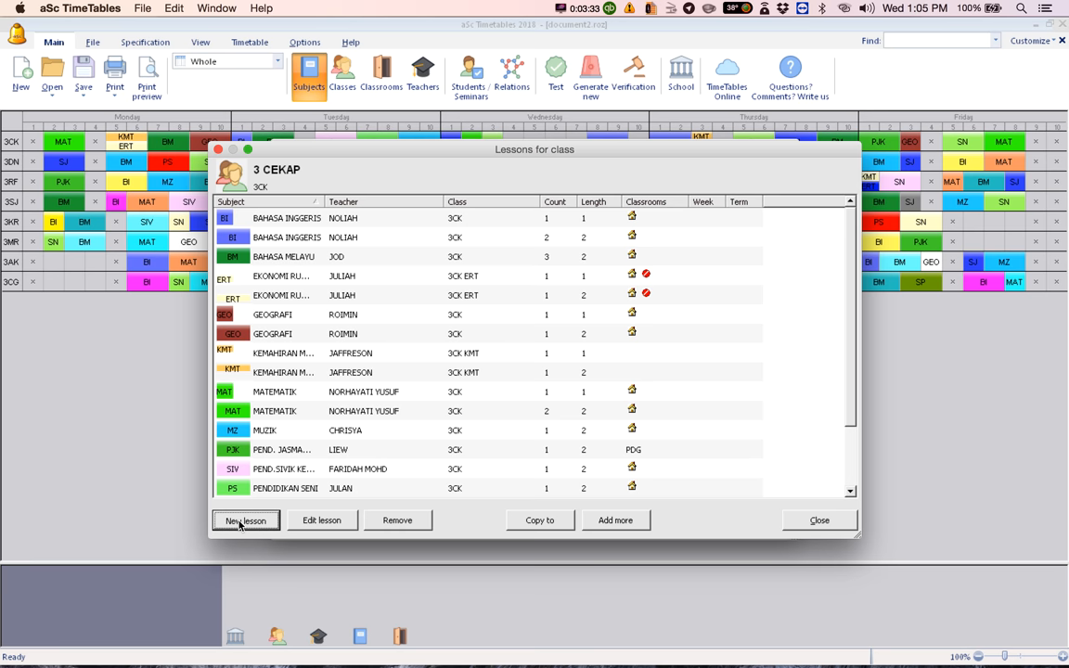
Step: Create a new lesson: teacher HATNIN, subject PENDIDIKAN ISLAM, class 3 CEKAP group PI
{"action": "left_click", "coordinate": [245, 520]}
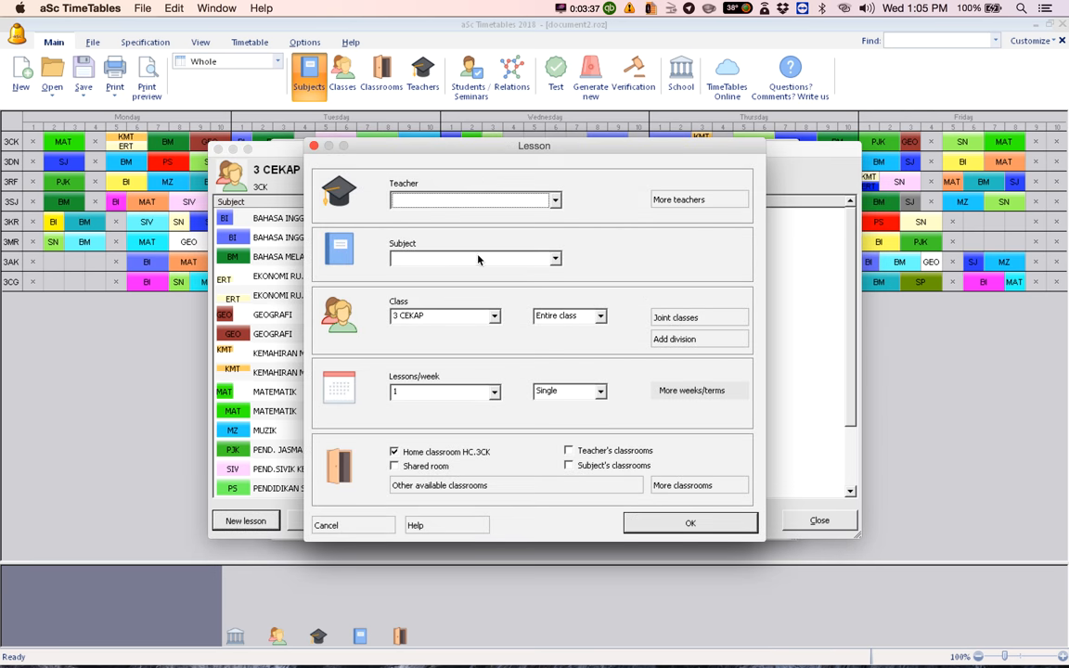
{"action": "left_click", "coordinate": [555, 200]}
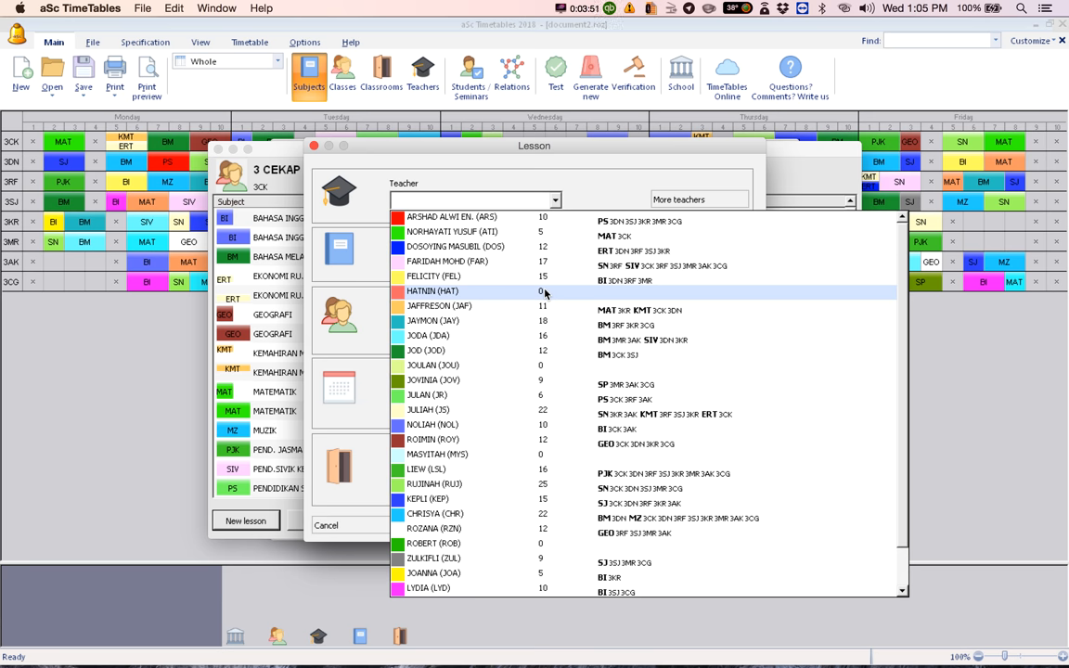
{"action": "left_click", "coordinate": [432, 291]}
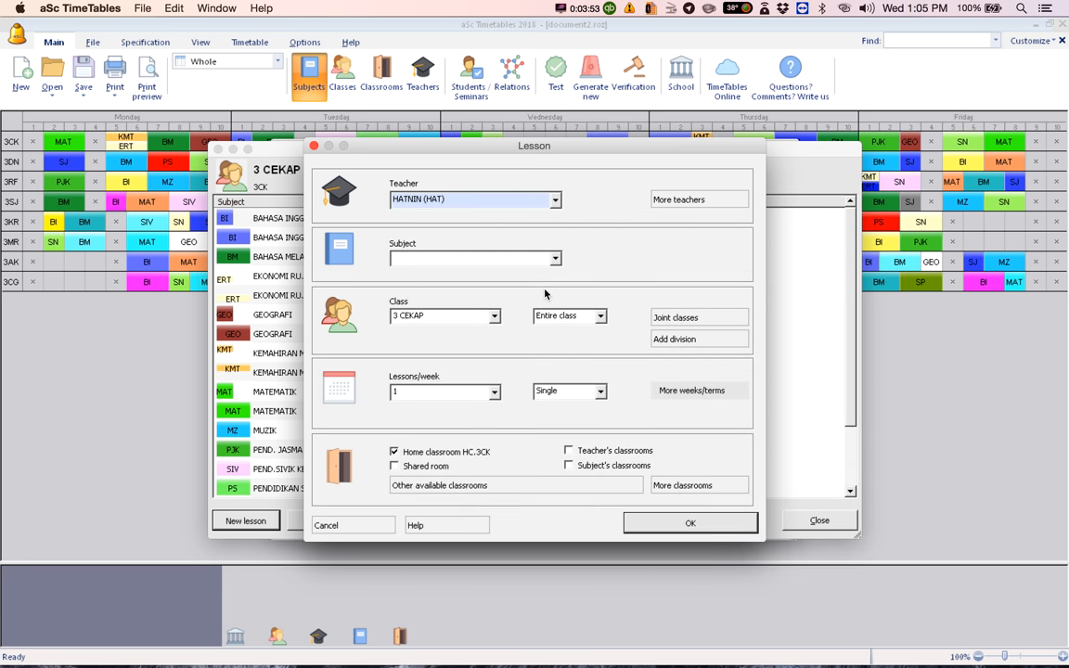
{"action": "left_click", "coordinate": [555, 258]}
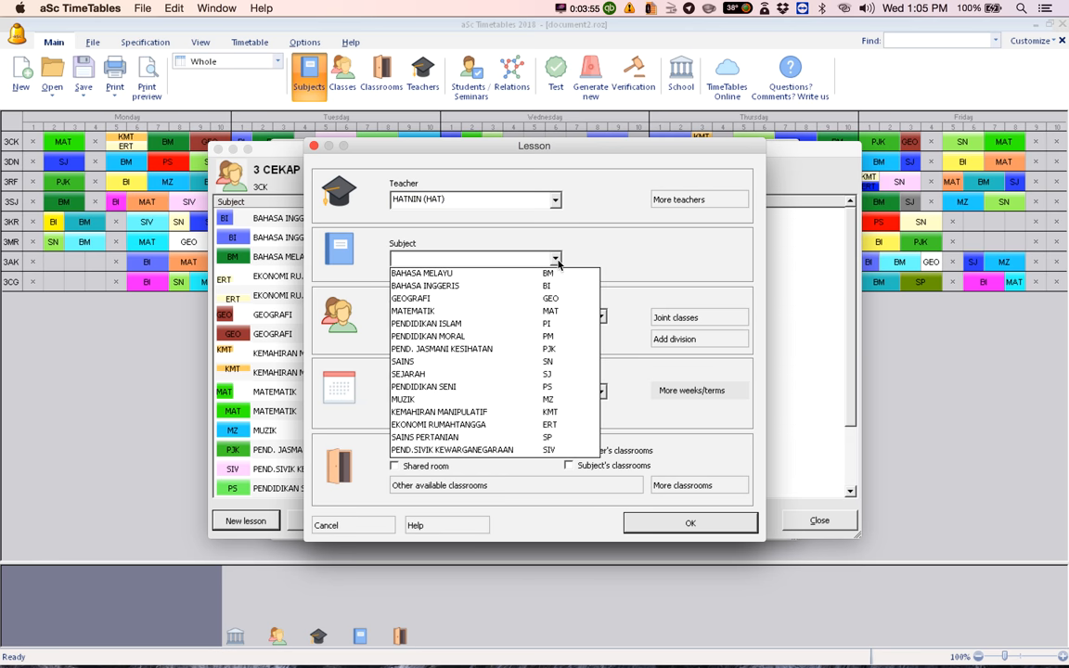
{"action": "mouse_move", "coordinate": [510, 323]}
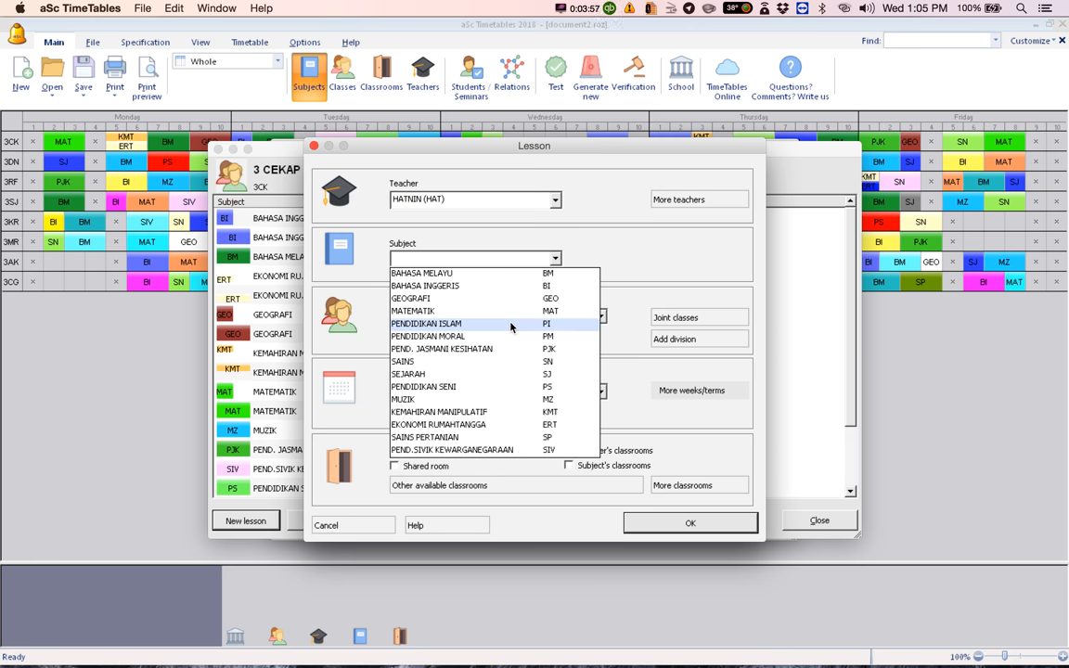
{"action": "left_click", "coordinate": [425, 323]}
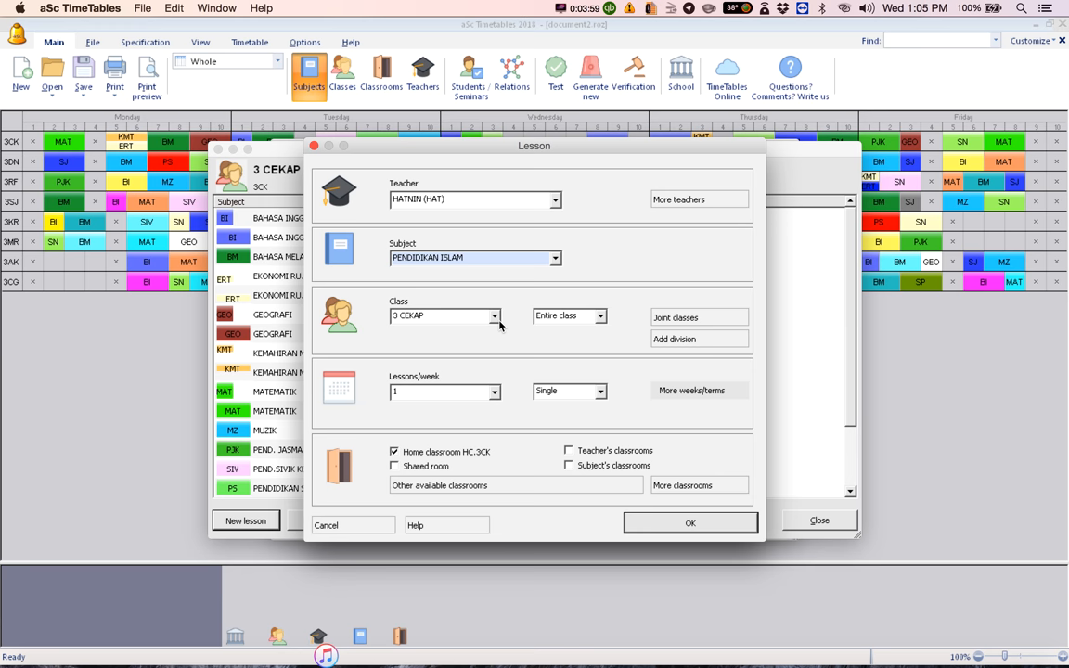
{"action": "mouse_move", "coordinate": [425, 323]}
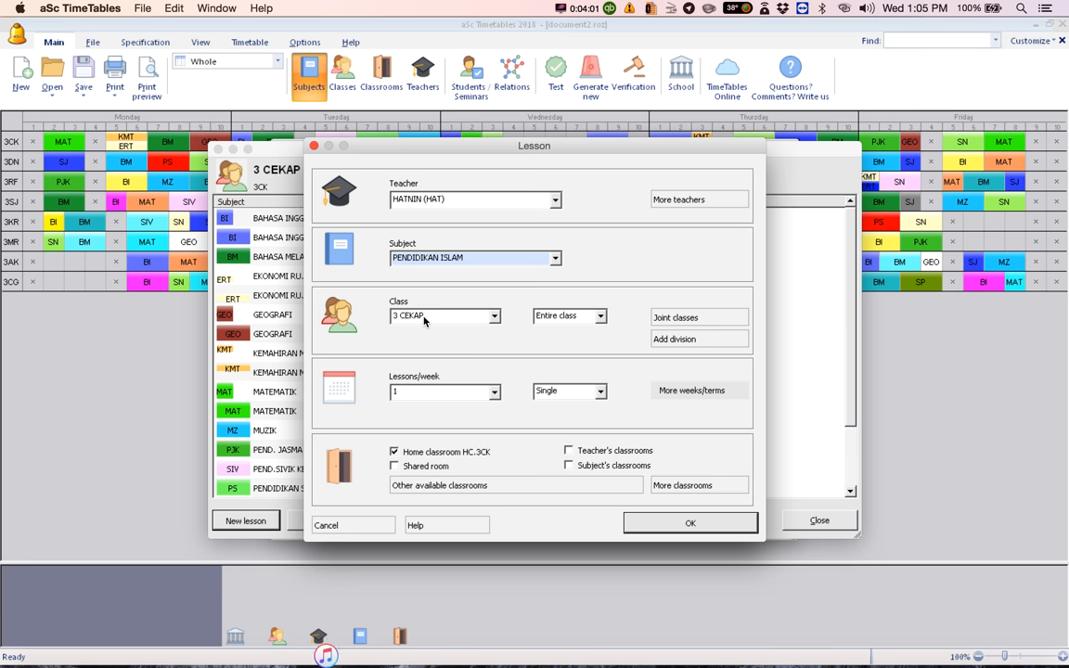
{"action": "mouse_move", "coordinate": [553, 321]}
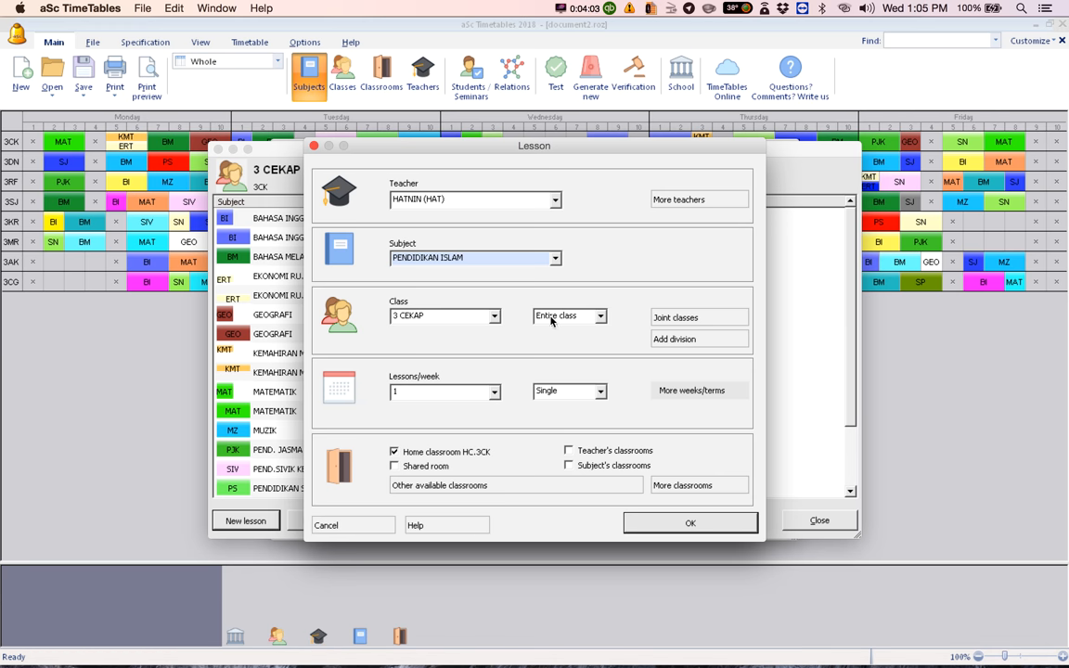
{"action": "left_click", "coordinate": [599, 315]}
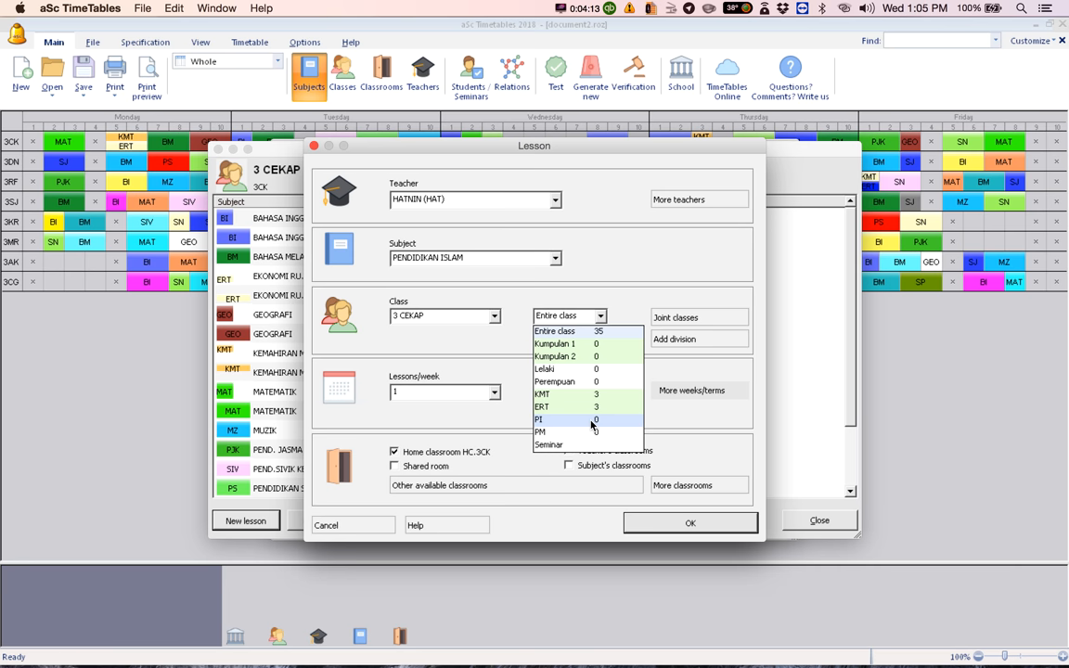
{"action": "mouse_move", "coordinate": [548, 425]}
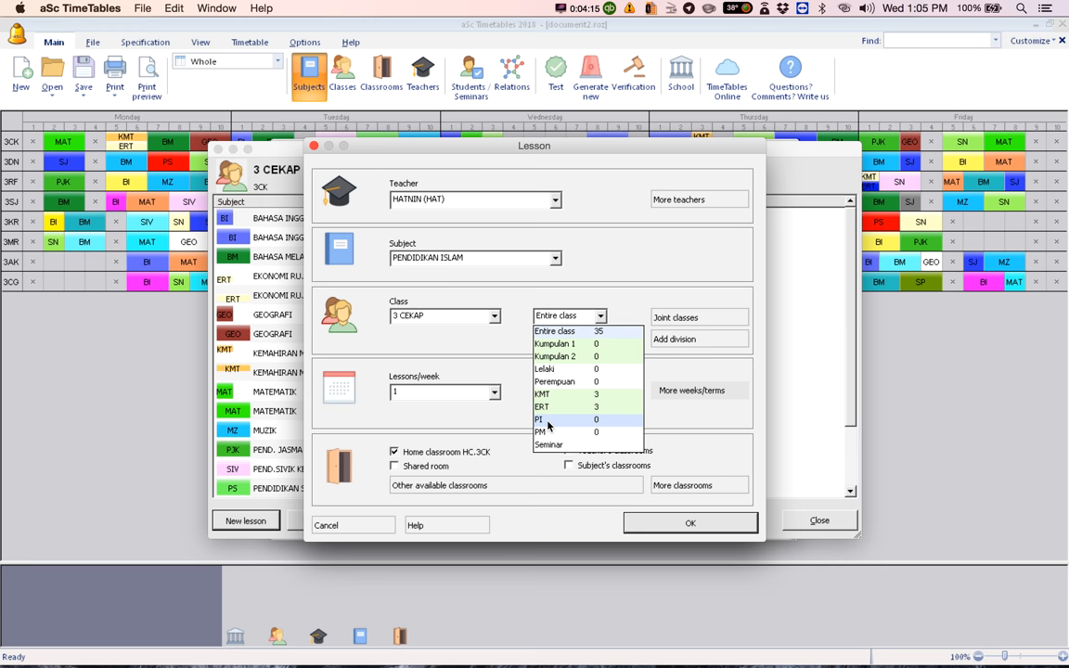
{"action": "left_click", "coordinate": [540, 419]}
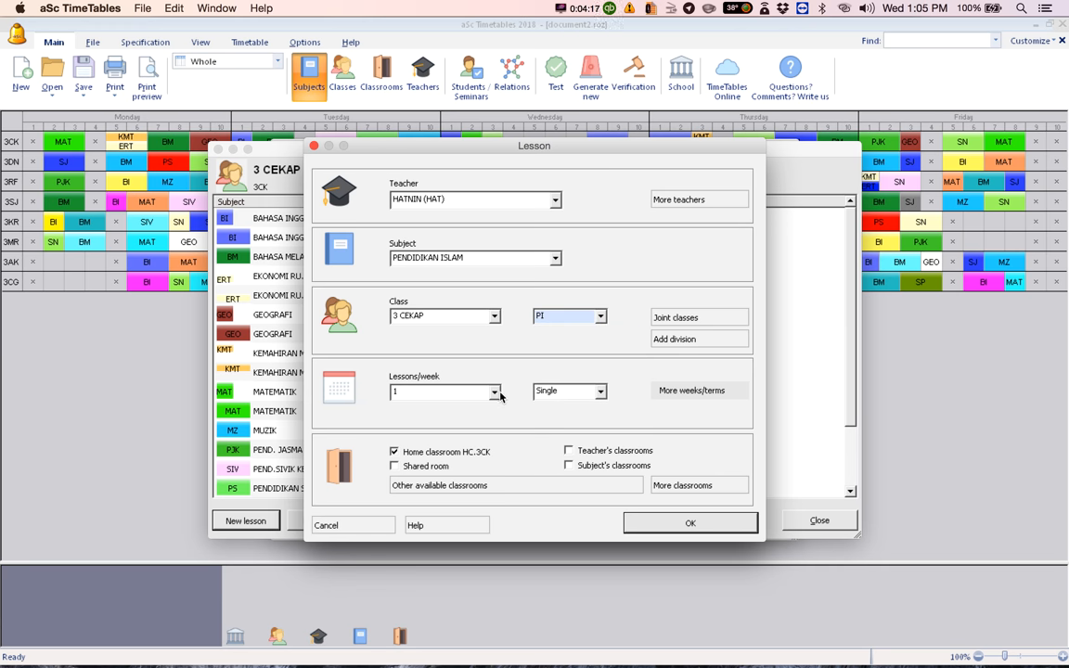
Step: Make it one triple period weekly in classroom SURAU and confirm the lesson
{"action": "left_click", "coordinate": [602, 389]}
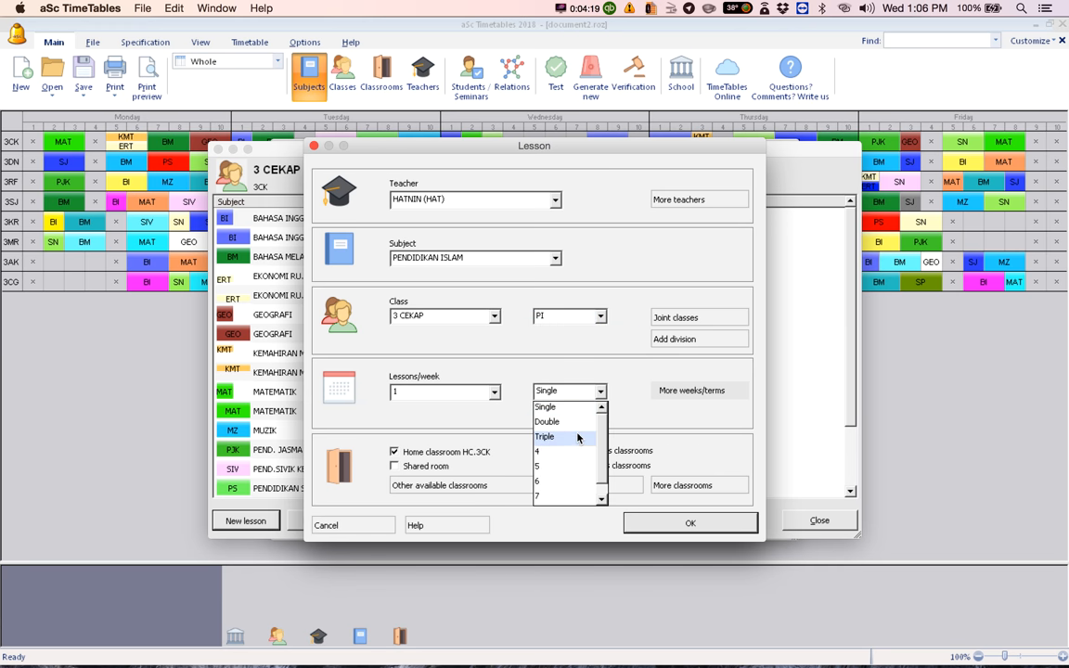
{"action": "left_click", "coordinate": [546, 438]}
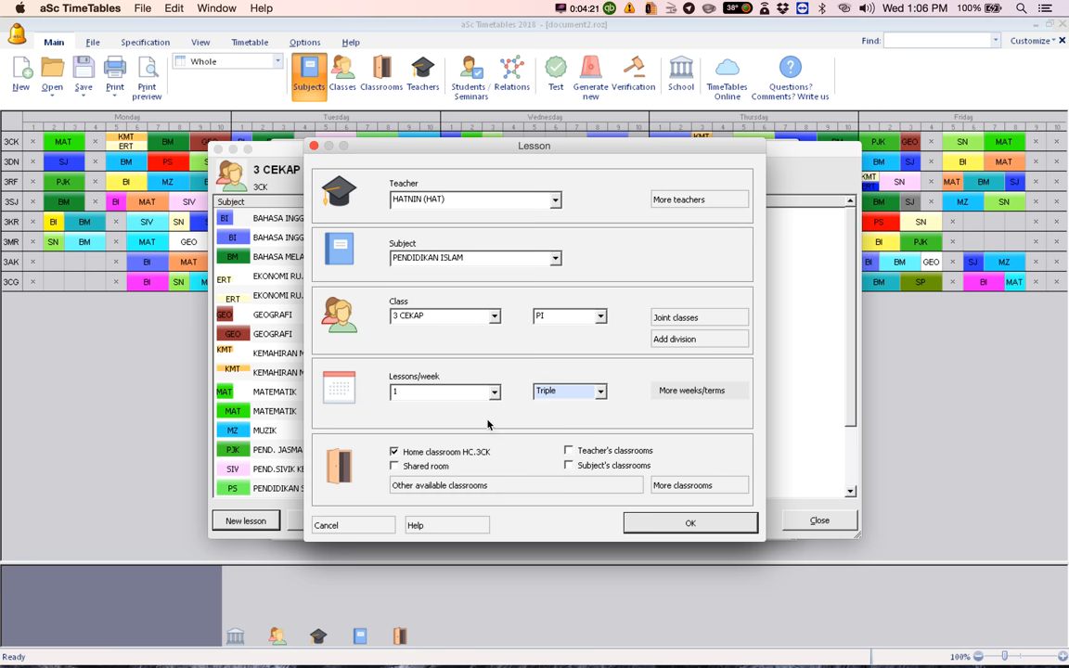
{"action": "mouse_move", "coordinate": [429, 461]}
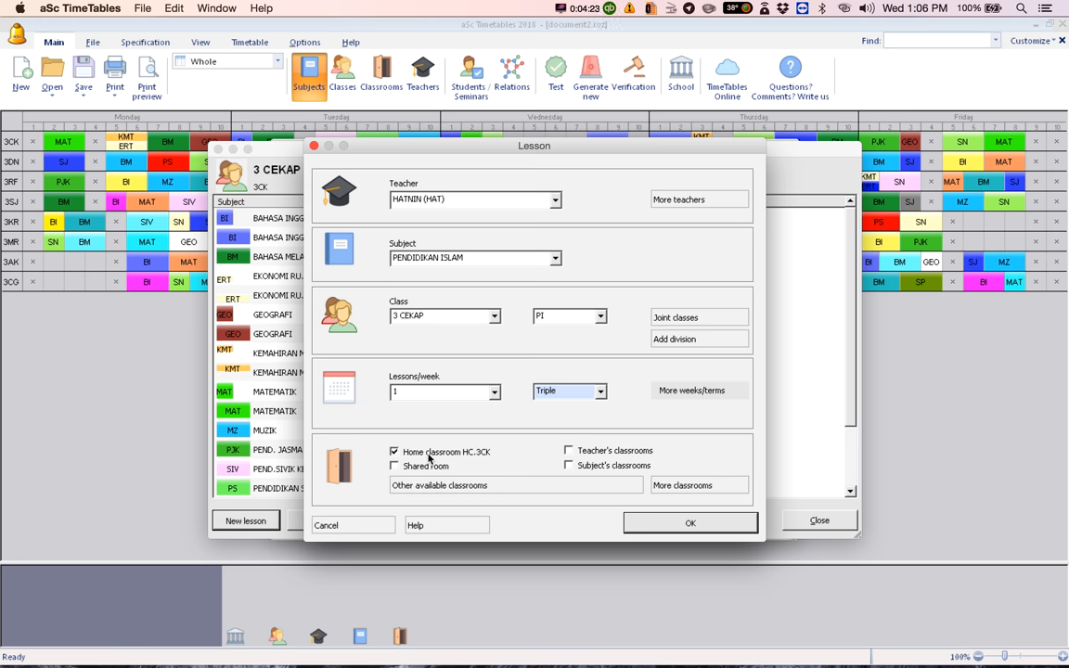
{"action": "left_click", "coordinate": [393, 453]}
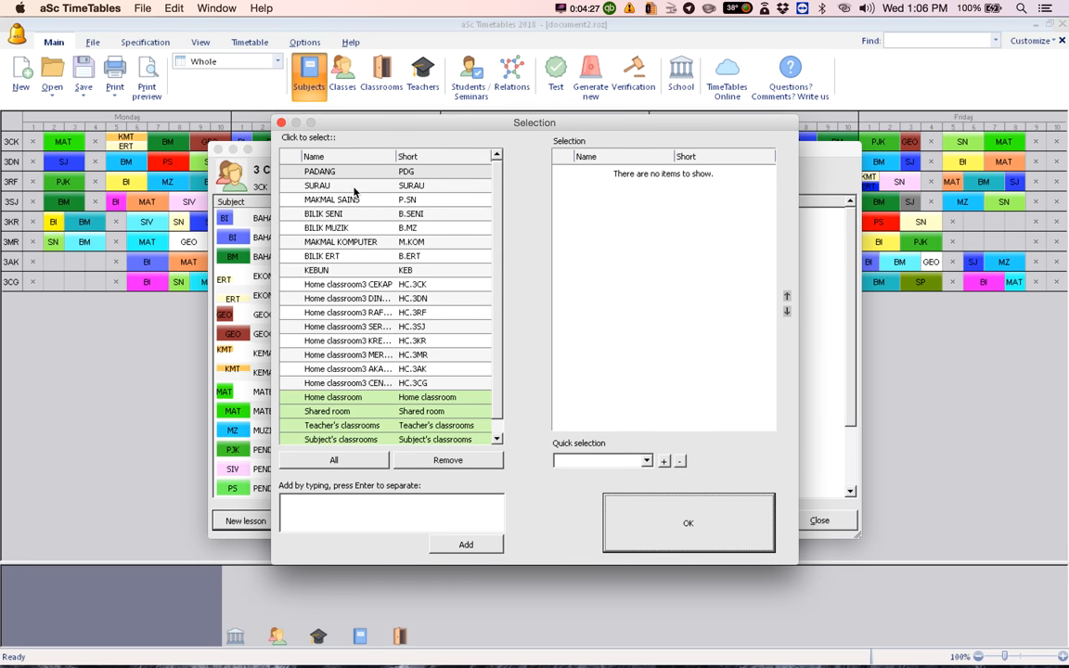
{"action": "left_click", "coordinate": [318, 185]}
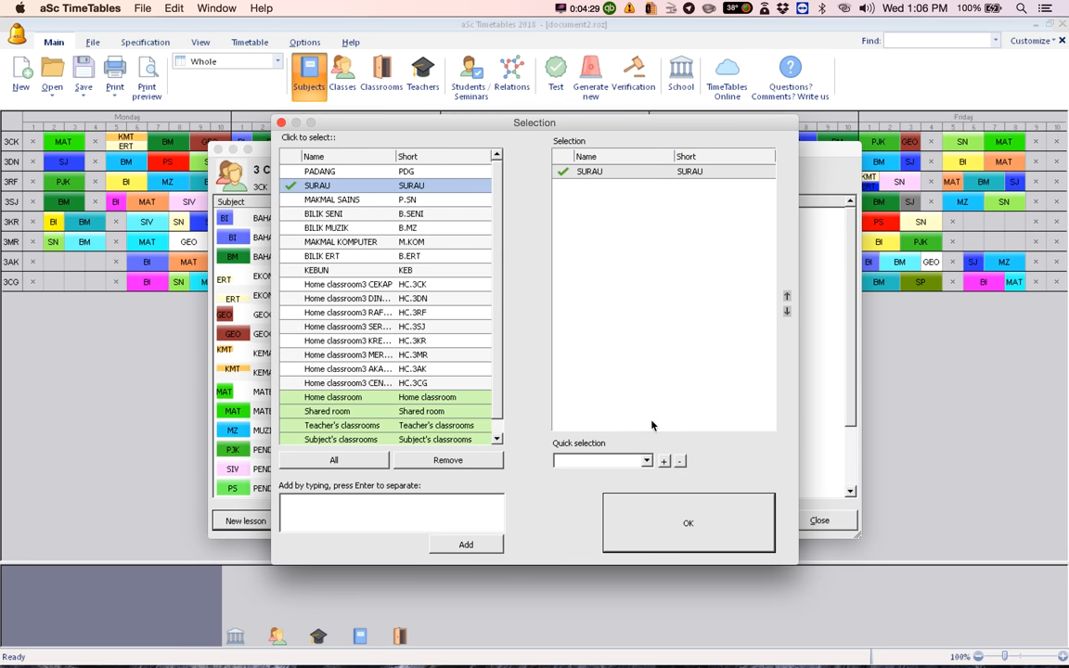
{"action": "left_click", "coordinate": [686, 524]}
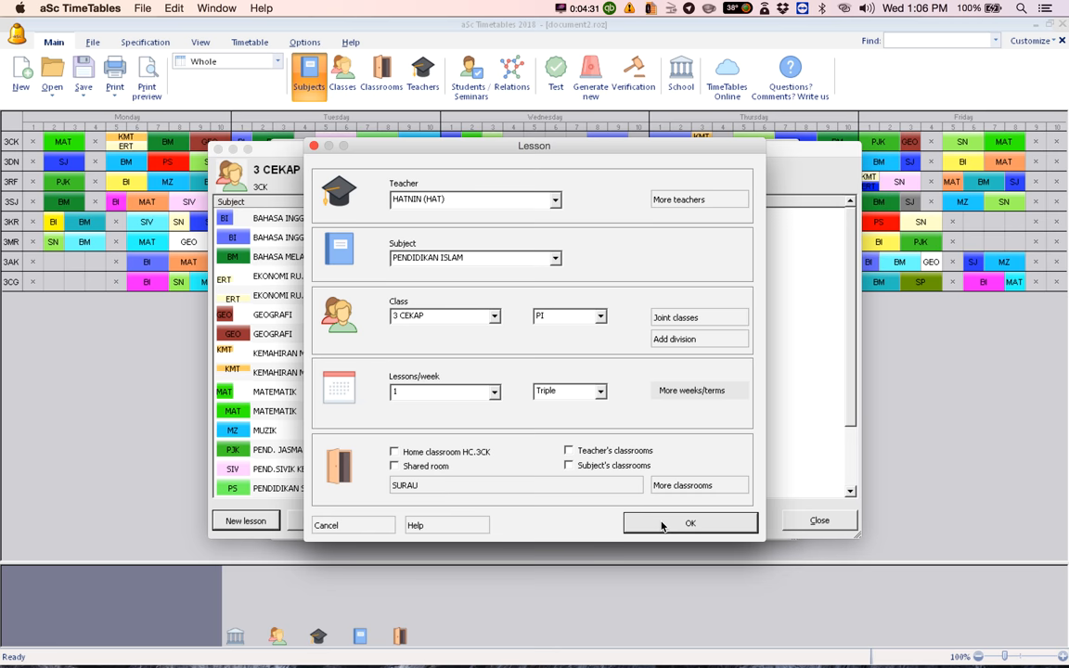
{"action": "left_click", "coordinate": [690, 523]}
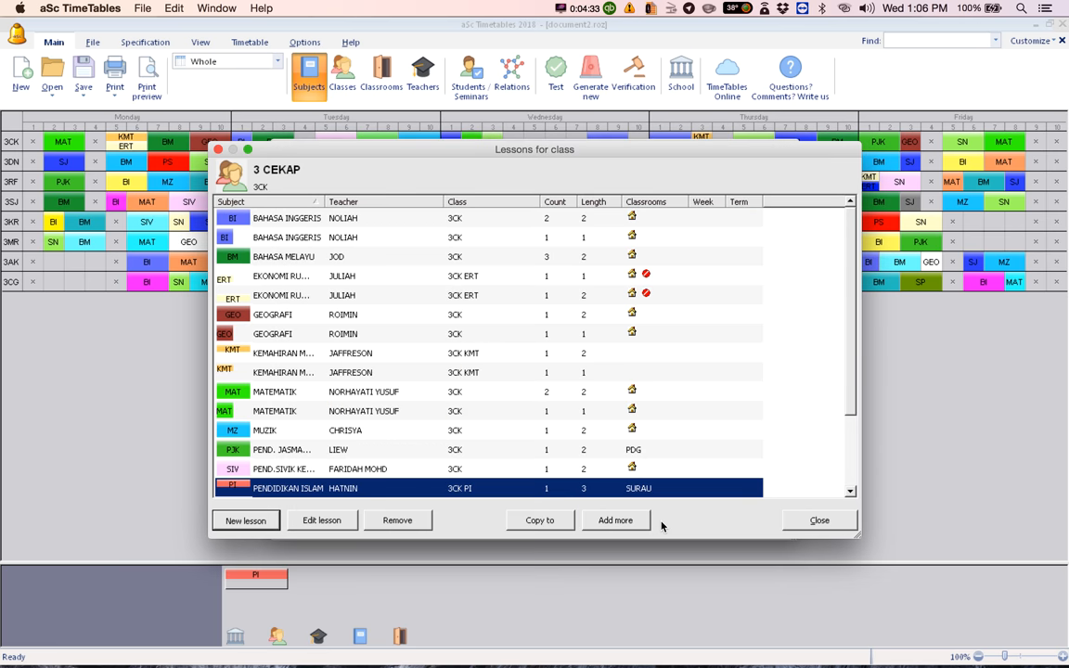
{"action": "mouse_move", "coordinate": [397, 501]}
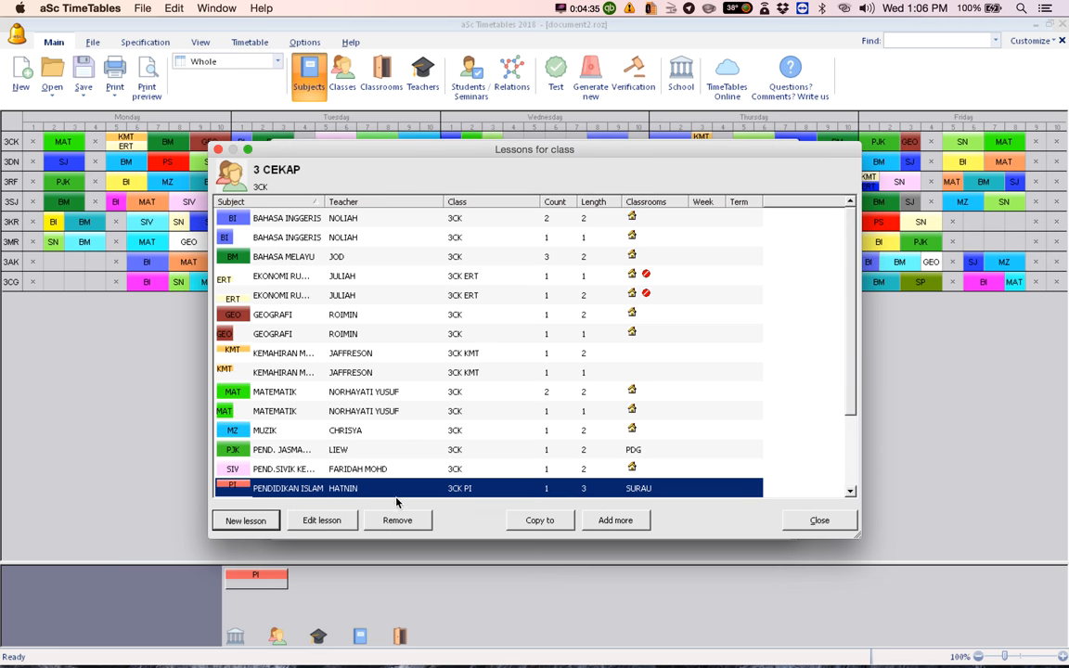
Step: Review 3 CEKAP's lessons list and close it, returning to the classes list
{"action": "scroll", "scroll_direction": "down", "scroll_amount": 3}
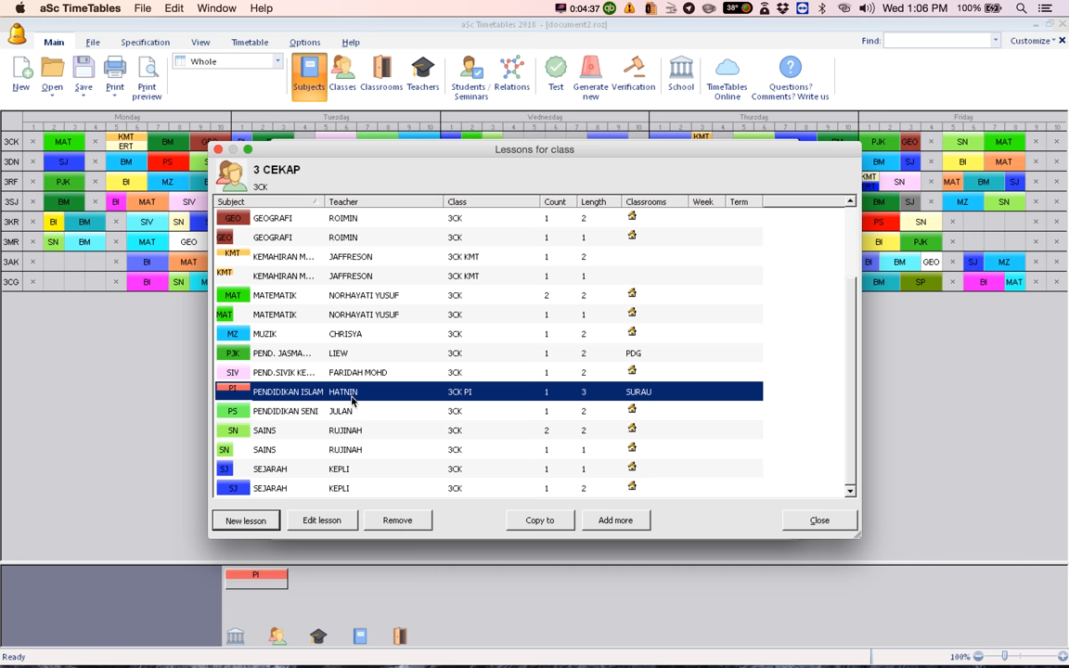
{"action": "mouse_move", "coordinate": [754, 419]}
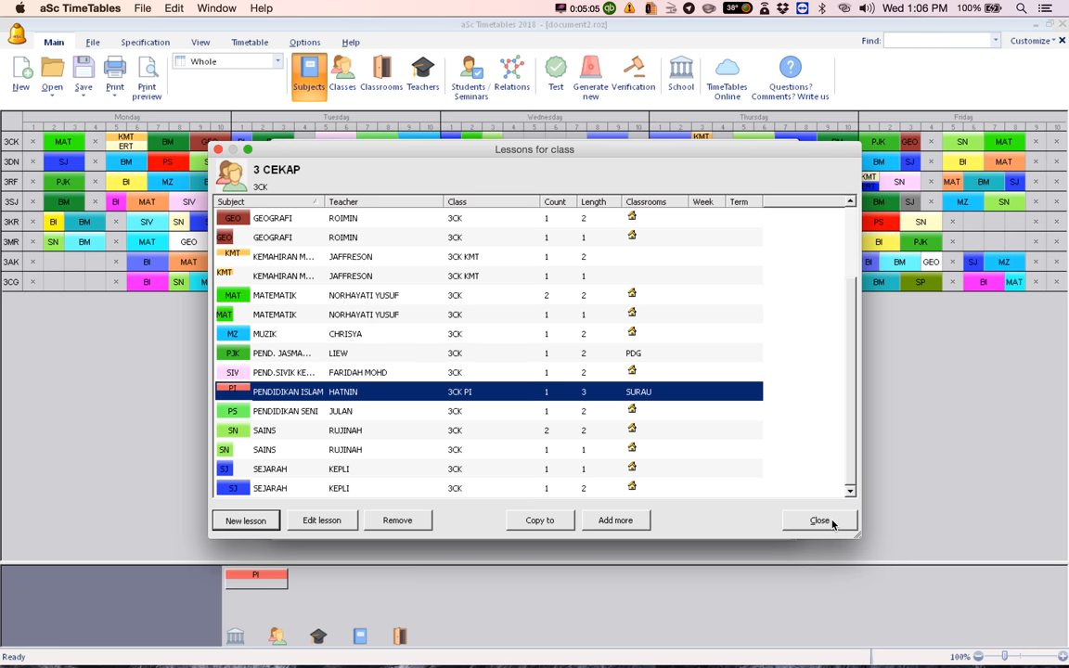
{"action": "left_click", "coordinate": [820, 520]}
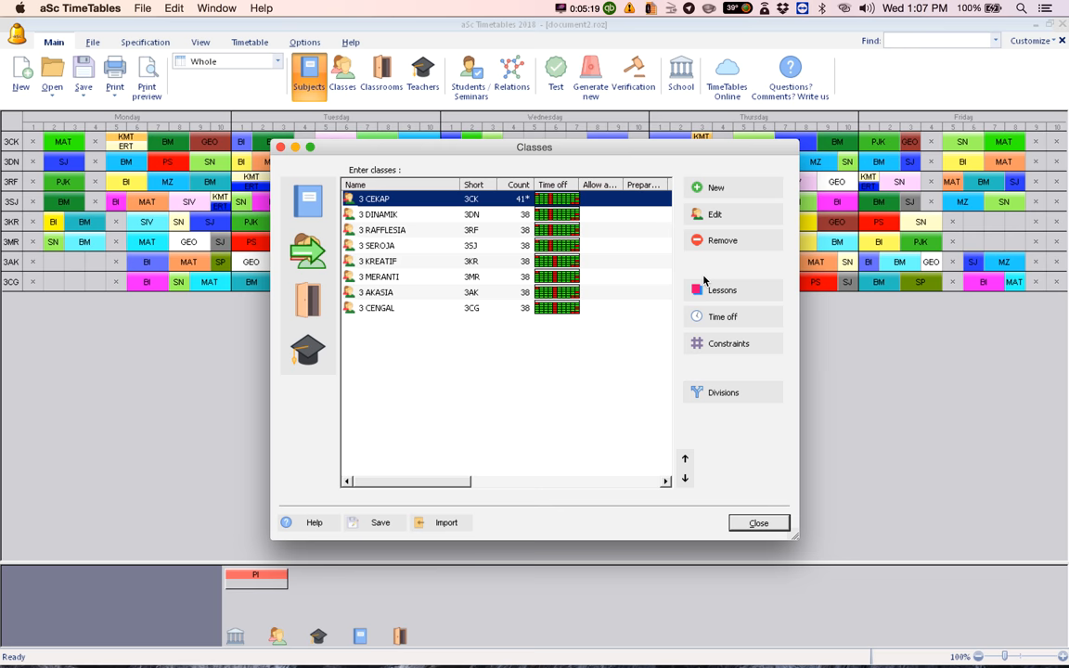
Step: Add a PENDIDIKAN MORAL lesson for 3 CEKAP as one triple period weekly
{"action": "left_click", "coordinate": [722, 290]}
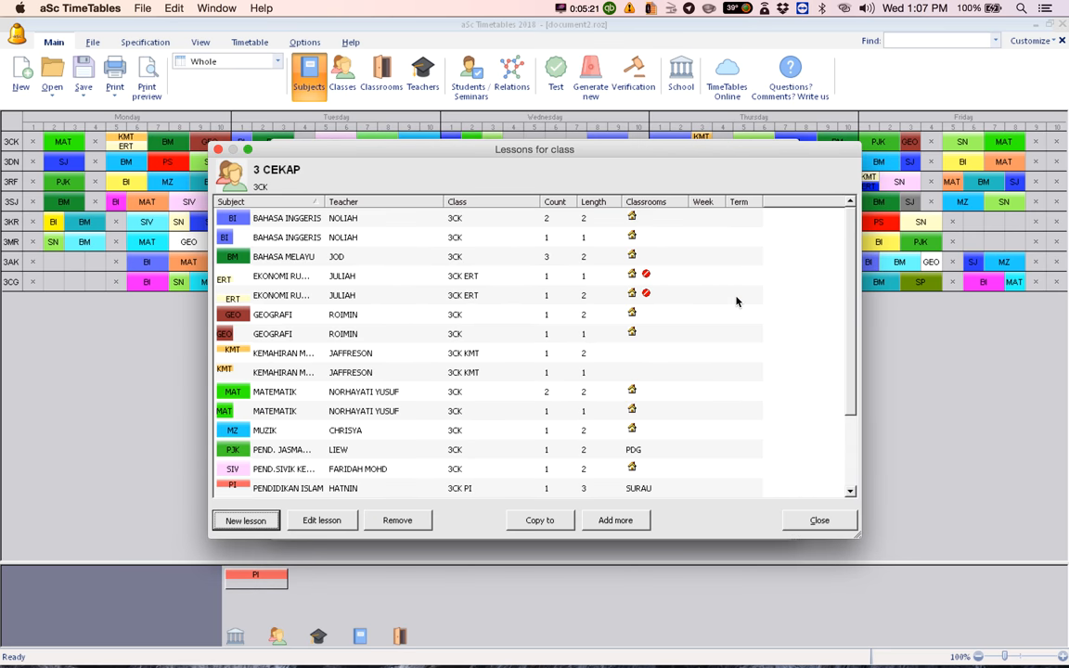
{"action": "mouse_move", "coordinate": [352, 464]}
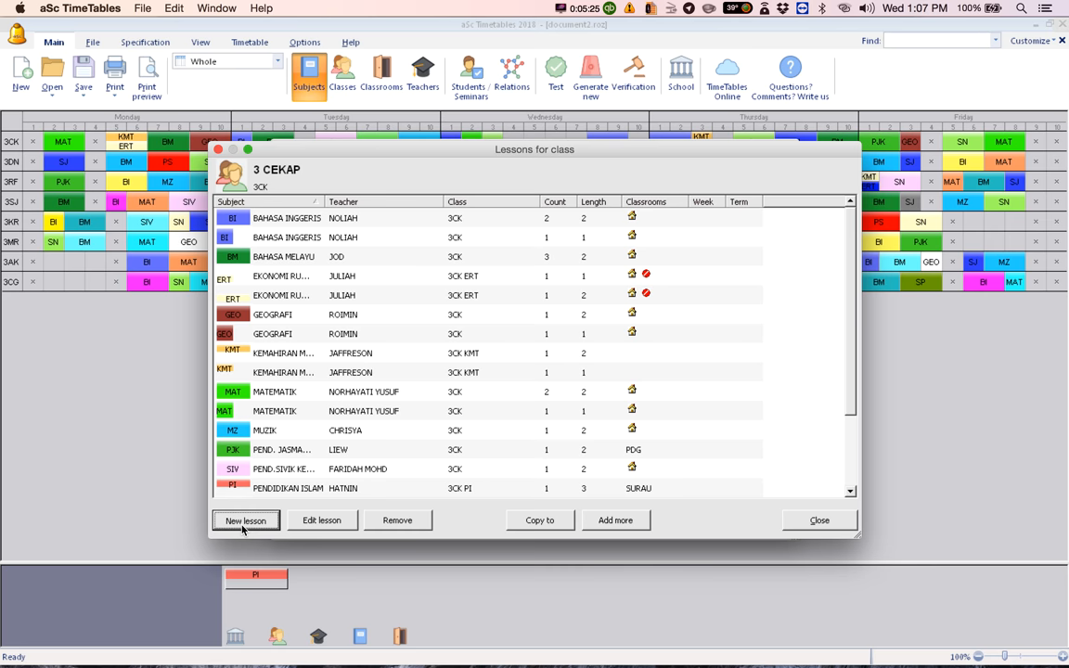
{"action": "left_click", "coordinate": [245, 520]}
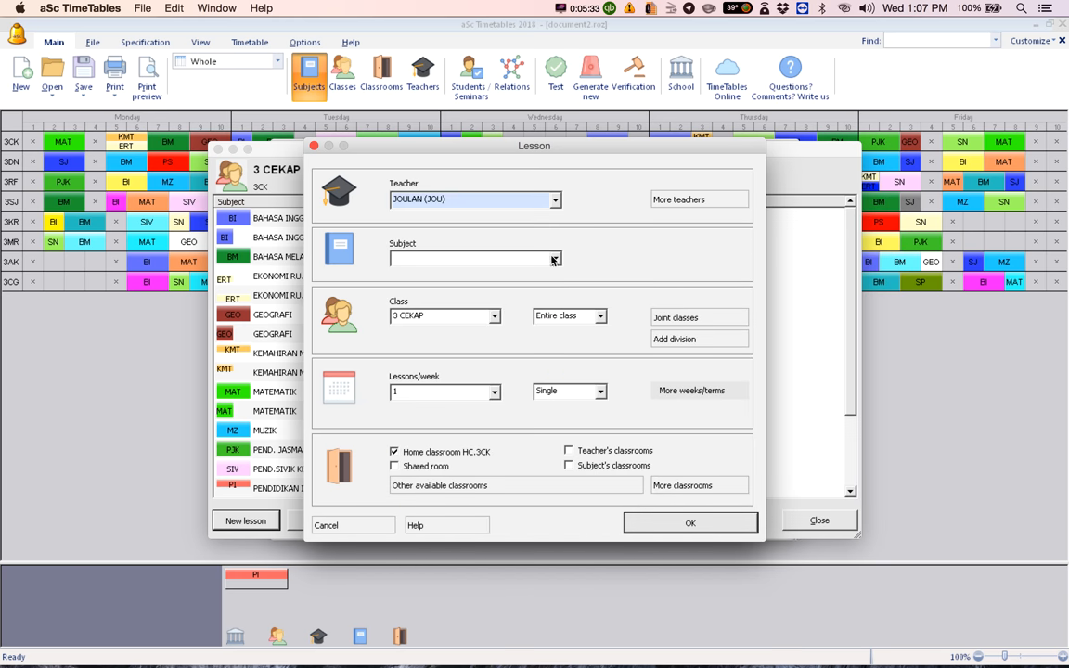
{"action": "left_click", "coordinate": [555, 258]}
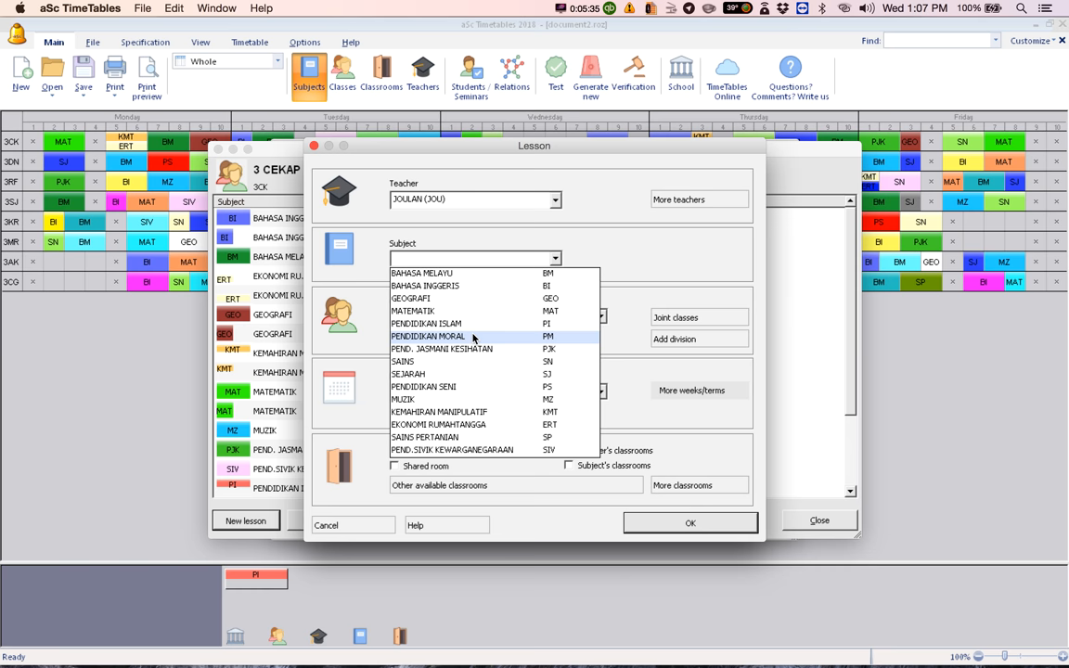
{"action": "left_click", "coordinate": [426, 335]}
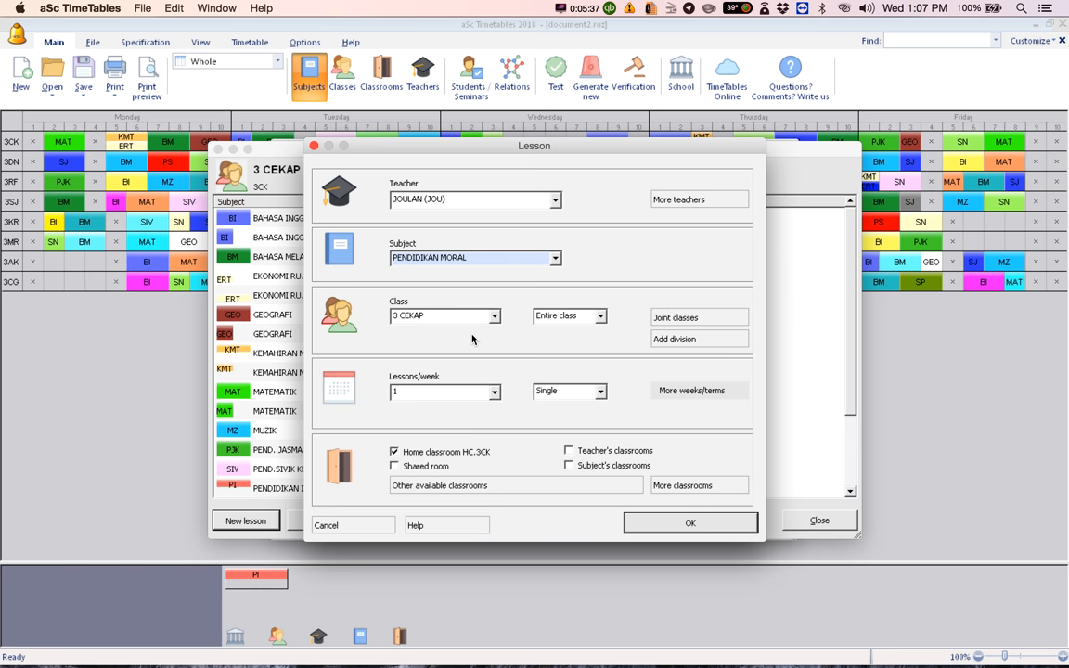
{"action": "left_click", "coordinate": [598, 390]}
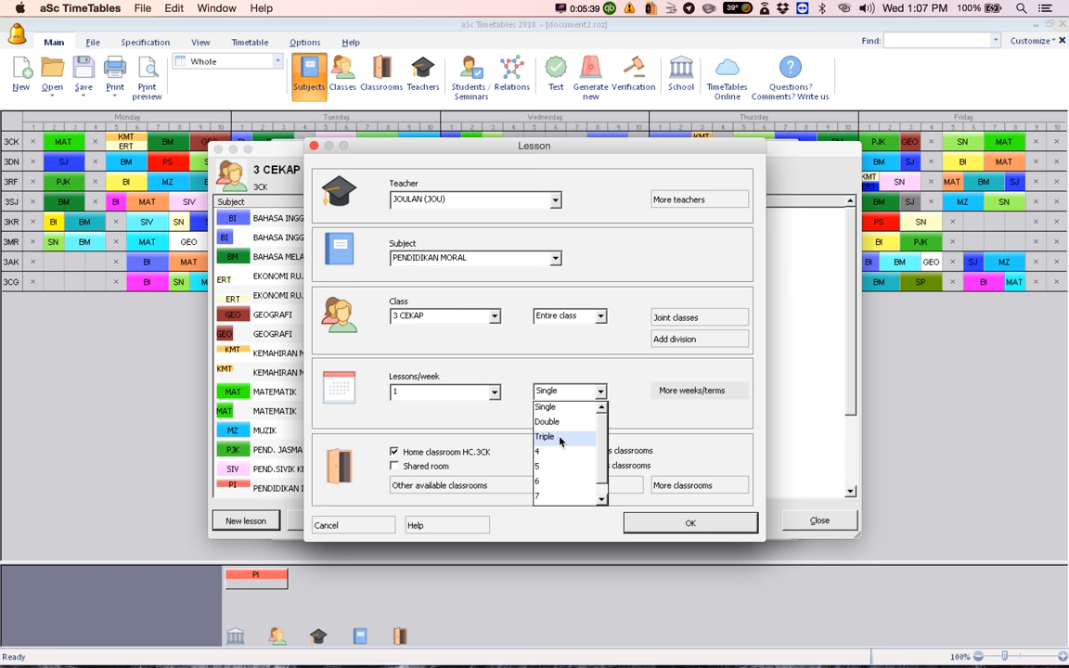
{"action": "left_click", "coordinate": [545, 436]}
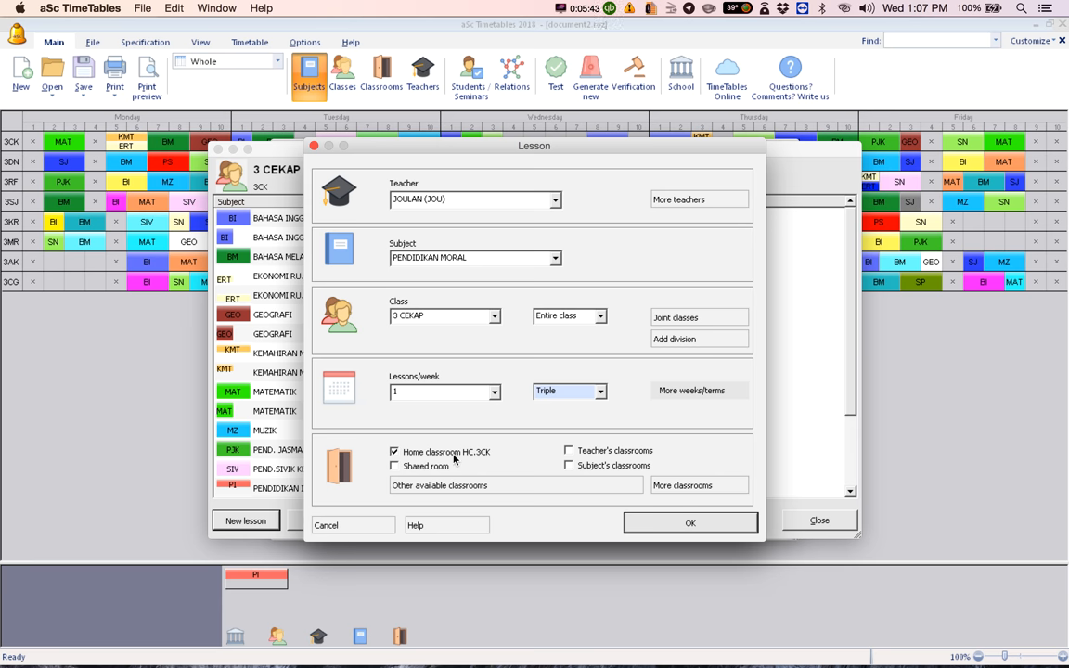
{"action": "left_click", "coordinate": [690, 524]}
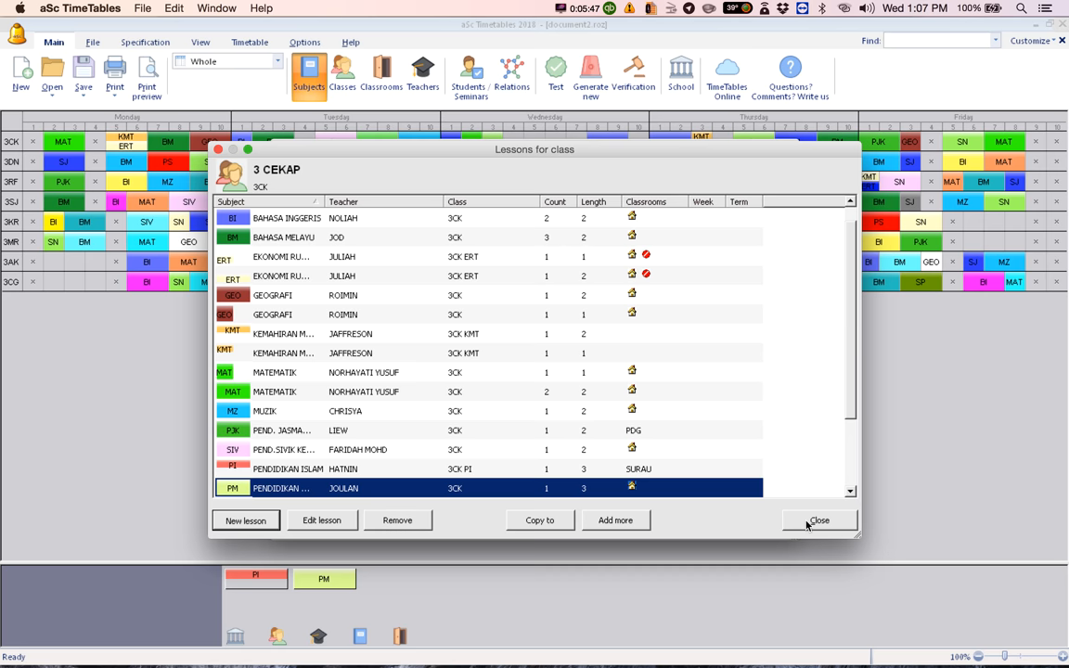
Step: Close the Lessons and Classes dialogs and run Test, removing unlocked cards first
{"action": "left_click", "coordinate": [819, 520]}
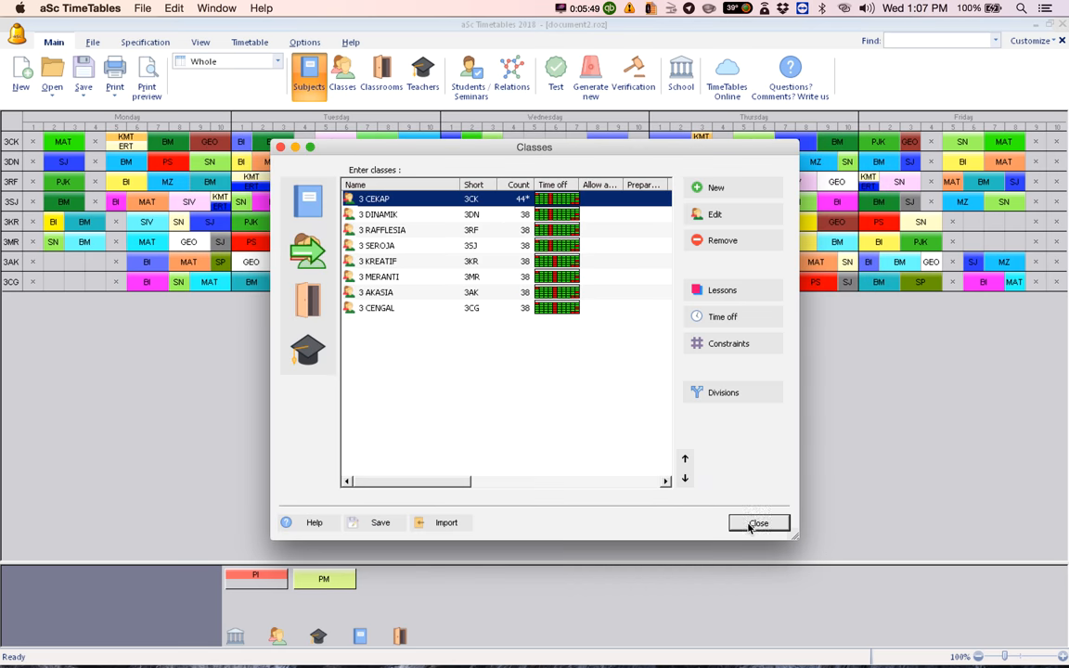
{"action": "left_click", "coordinate": [757, 523]}
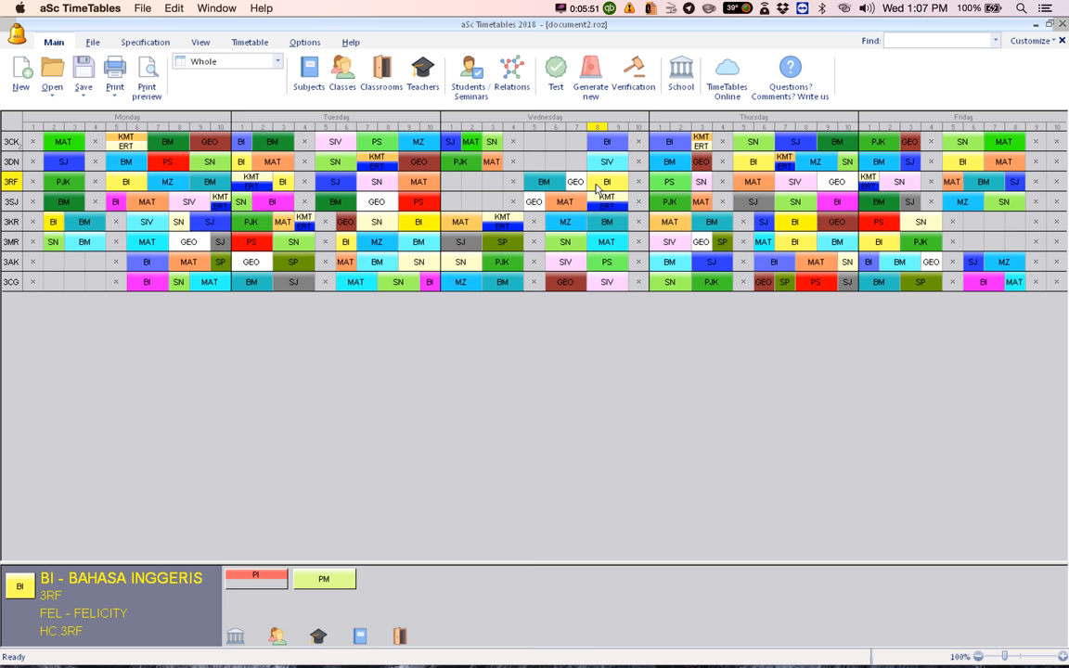
{"action": "left_click", "coordinate": [555, 71]}
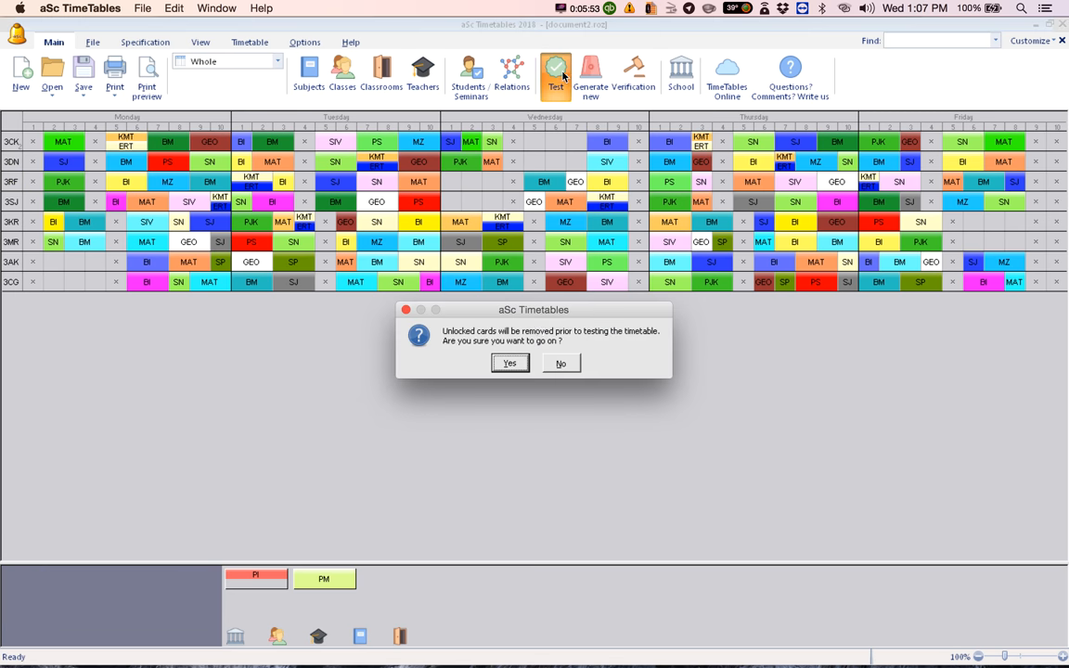
{"action": "left_click", "coordinate": [508, 361]}
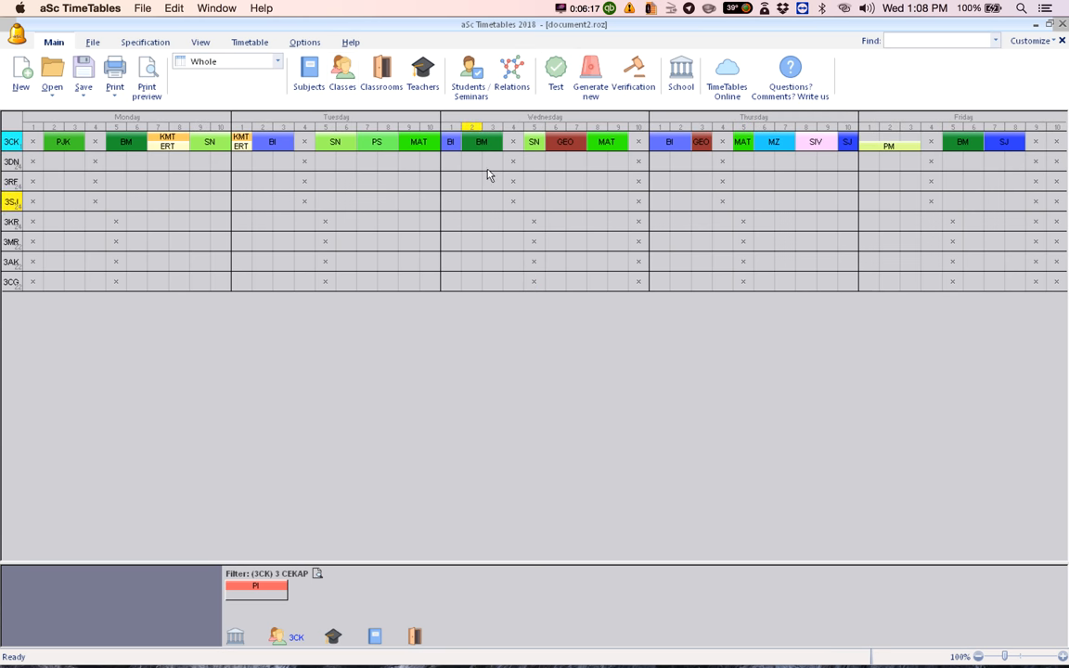
Step: Run the timetable test, confirm 'Testing successful', and proceed to the generation options with Strict selected
{"action": "left_click", "coordinate": [555, 70]}
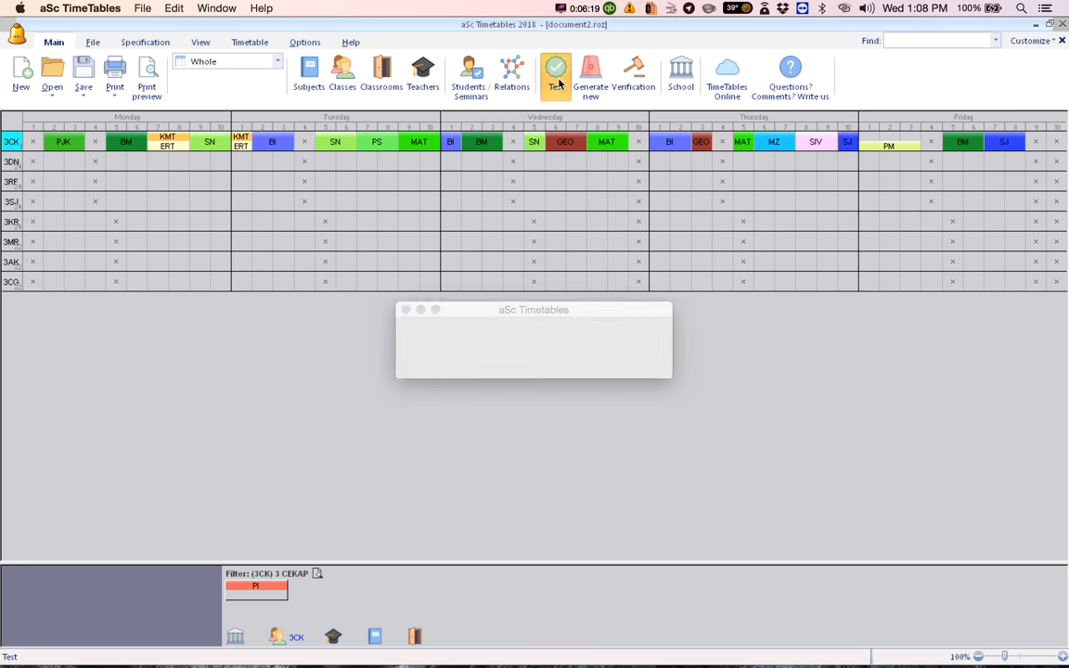
{"action": "left_click", "coordinate": [555, 74]}
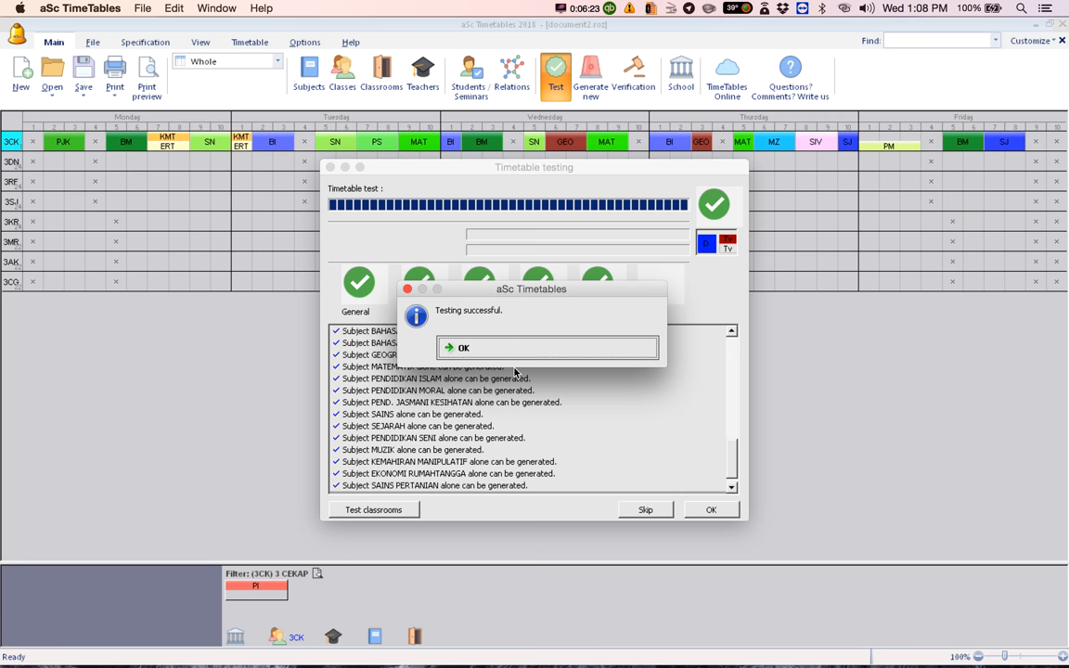
{"action": "left_click", "coordinate": [456, 347]}
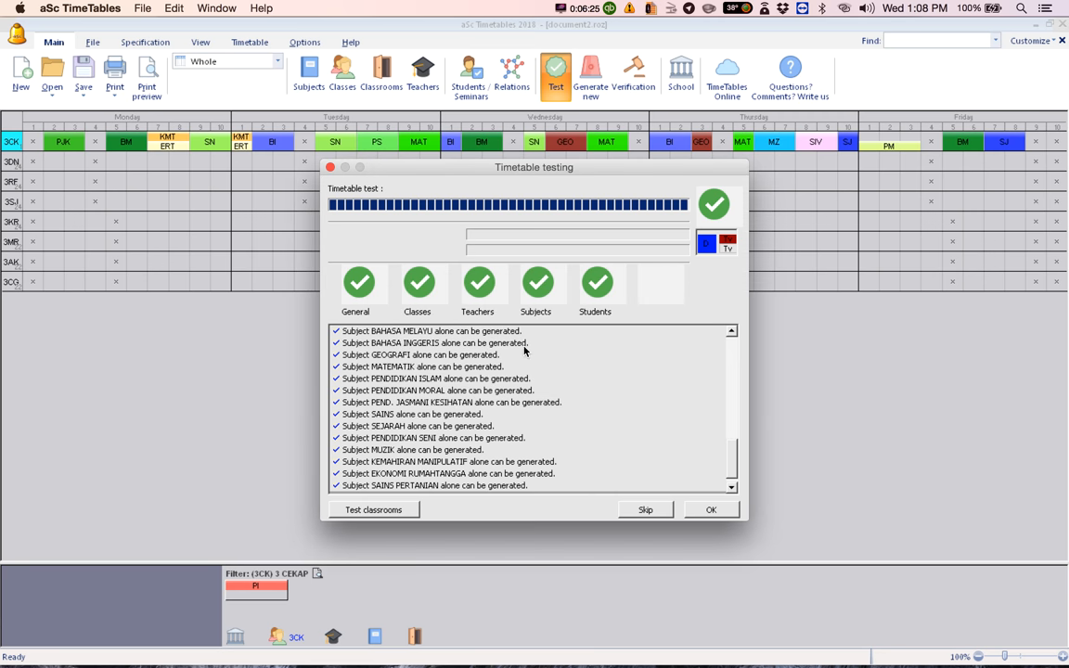
{"action": "left_click", "coordinate": [711, 508]}
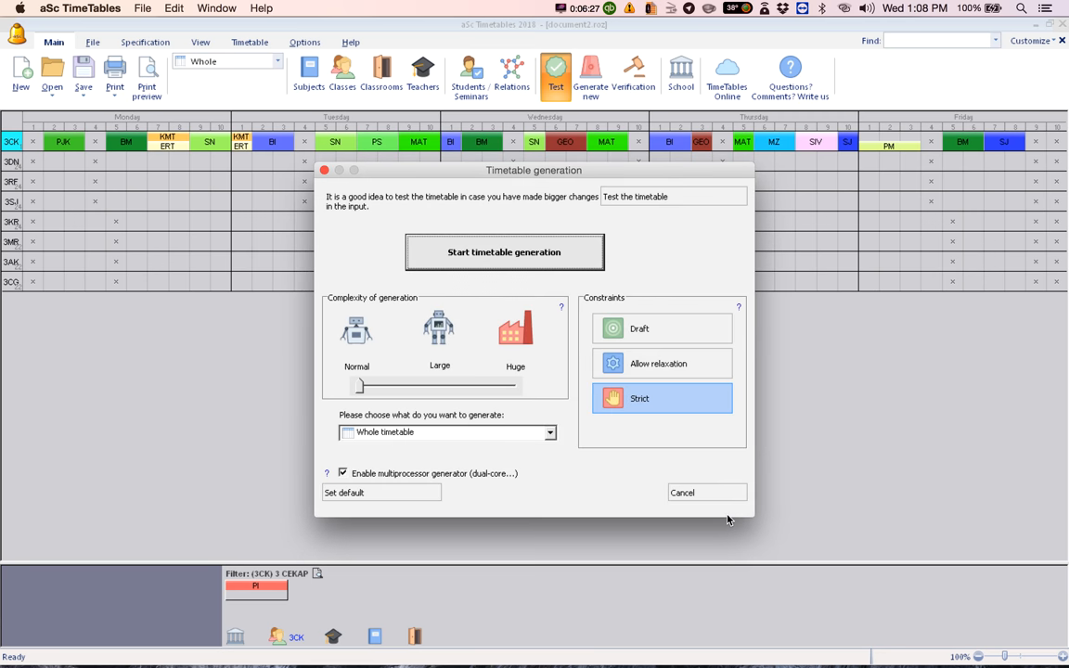
Step: Generate the full timetable with zero broken conditions and check 3 CEKAP's Friday PI/PM card
{"action": "left_click", "coordinate": [505, 252]}
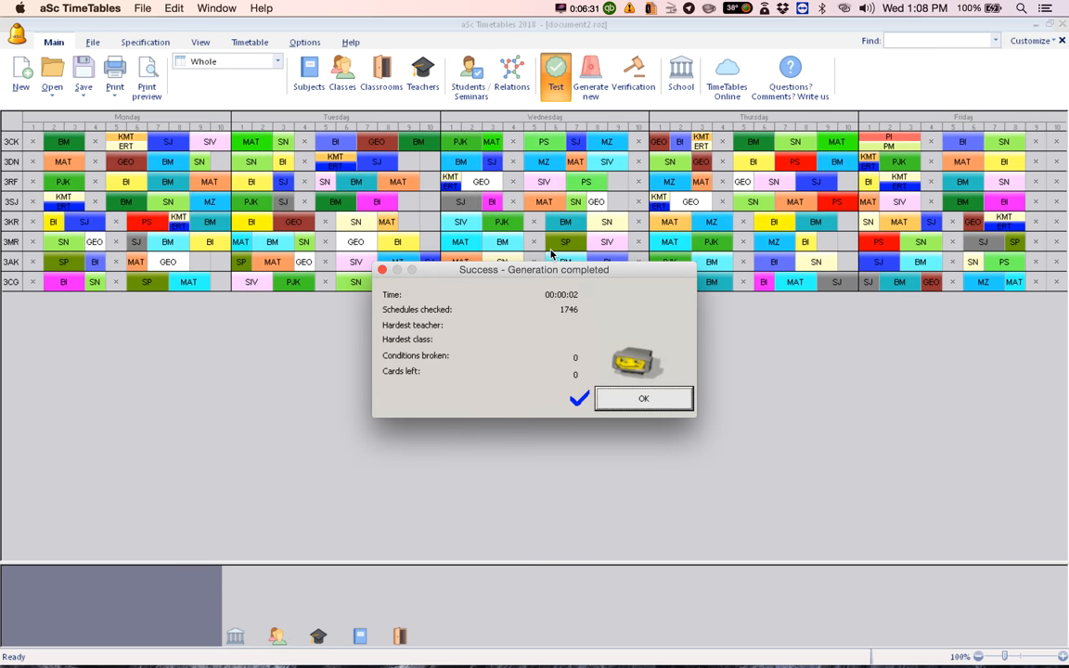
{"action": "left_click", "coordinate": [642, 397]}
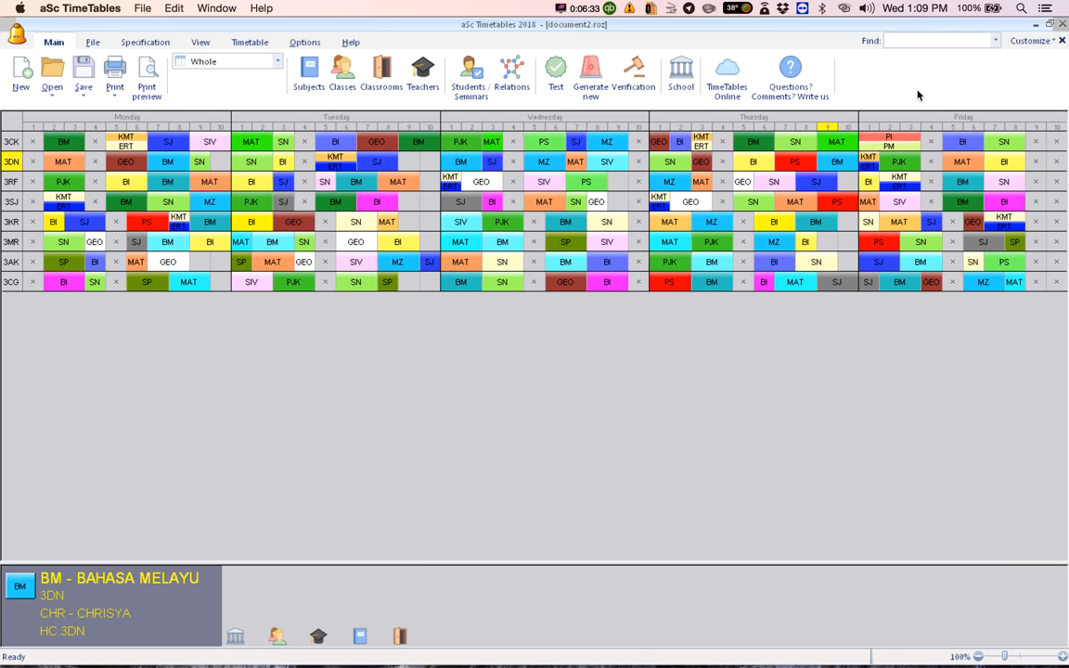
{"action": "left_click", "coordinate": [887, 141]}
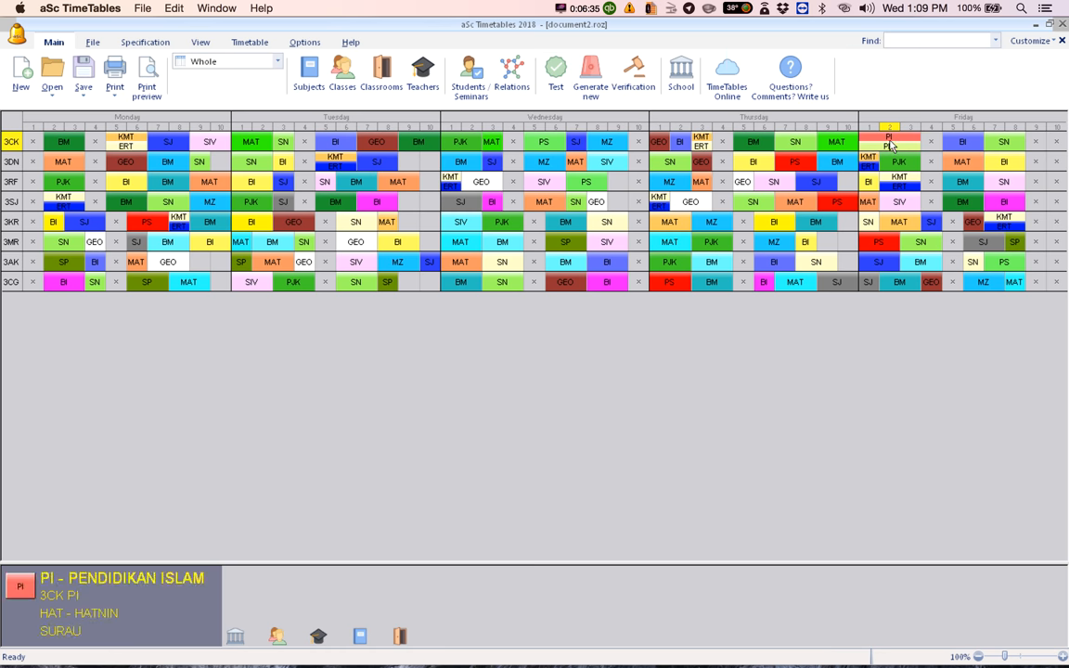